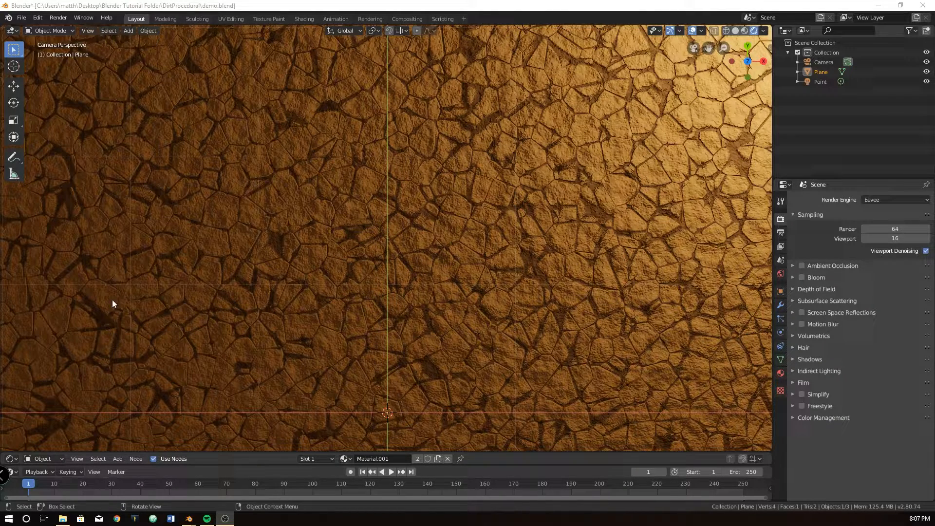
pyautogui.moveTo(516, 164)
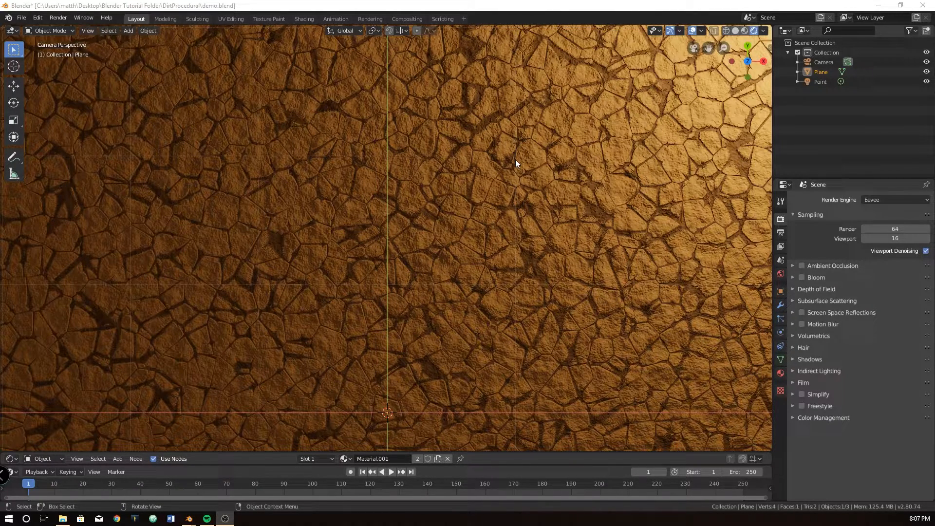
pyautogui.moveTo(489, 273)
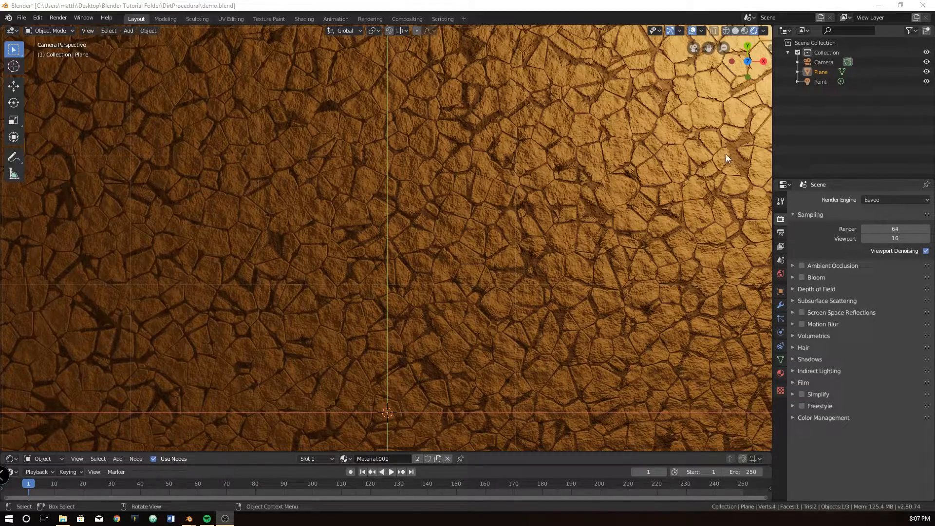
# Start a fresh default General scene, replacing the cracked-dirt demo.
pyautogui.click(893, 6)
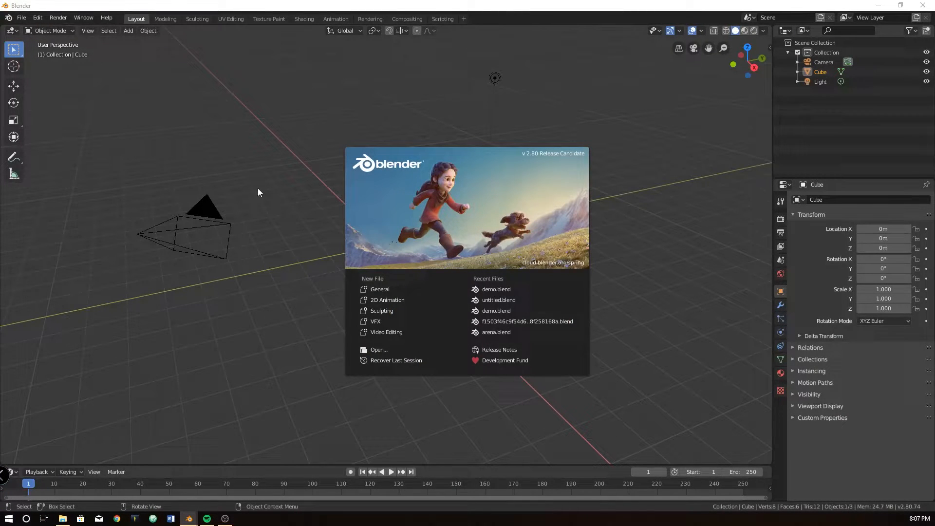
# Replace the default cube with a plane mesh at the origin and view it from the top.
pyautogui.click(259, 192)
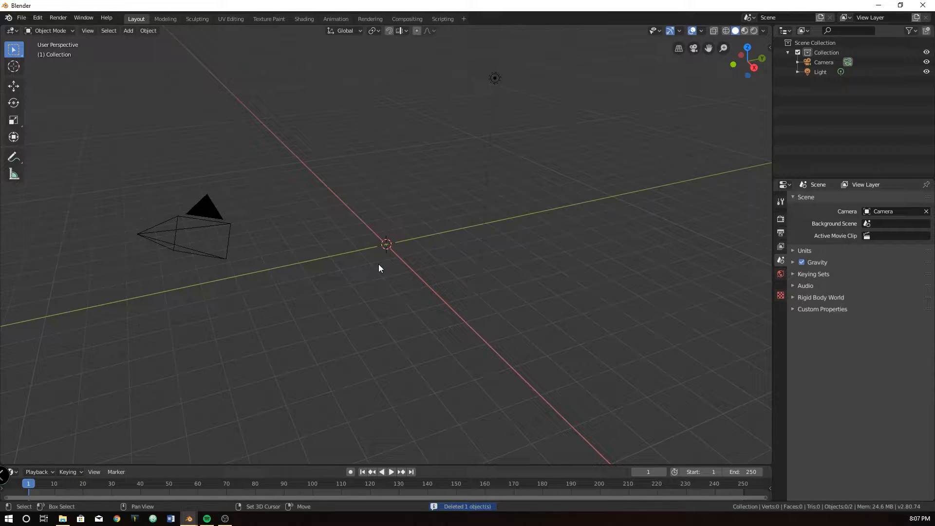
pyautogui.click(128, 31)
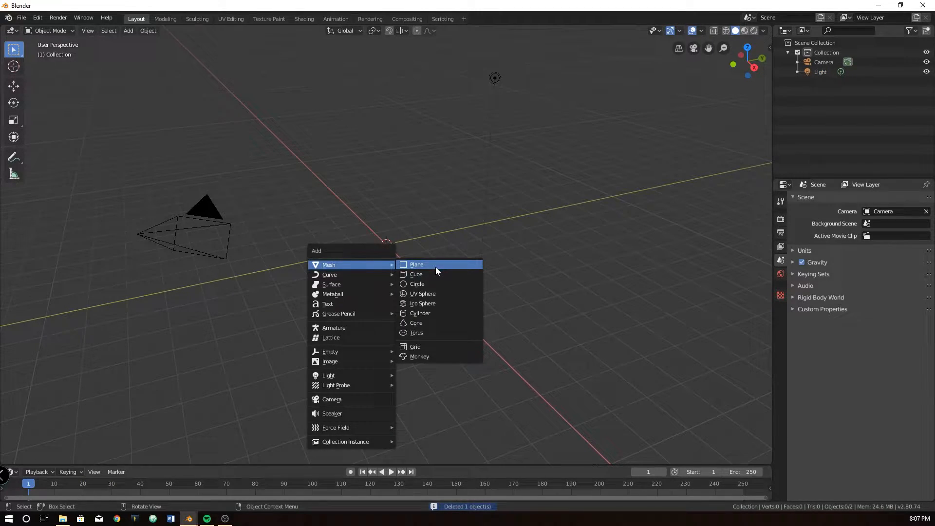
pyautogui.click(416, 264)
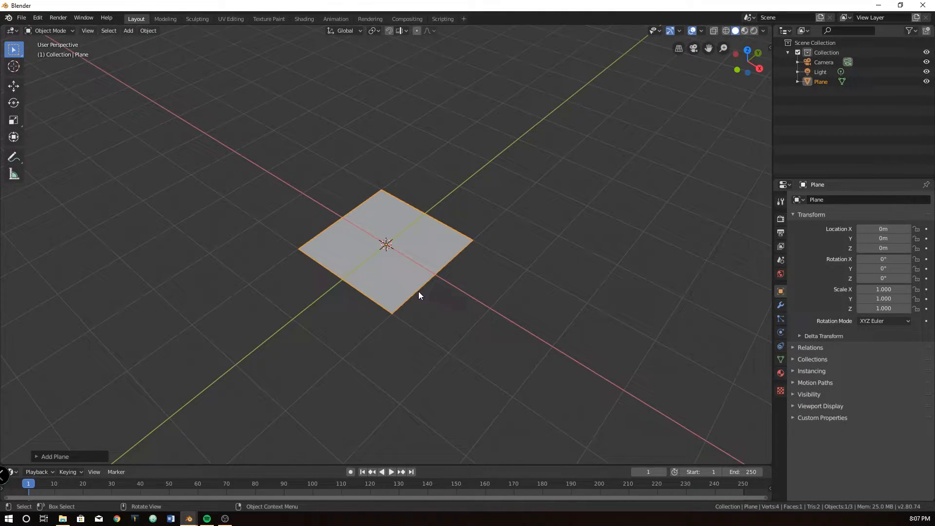
pyautogui.press('s')
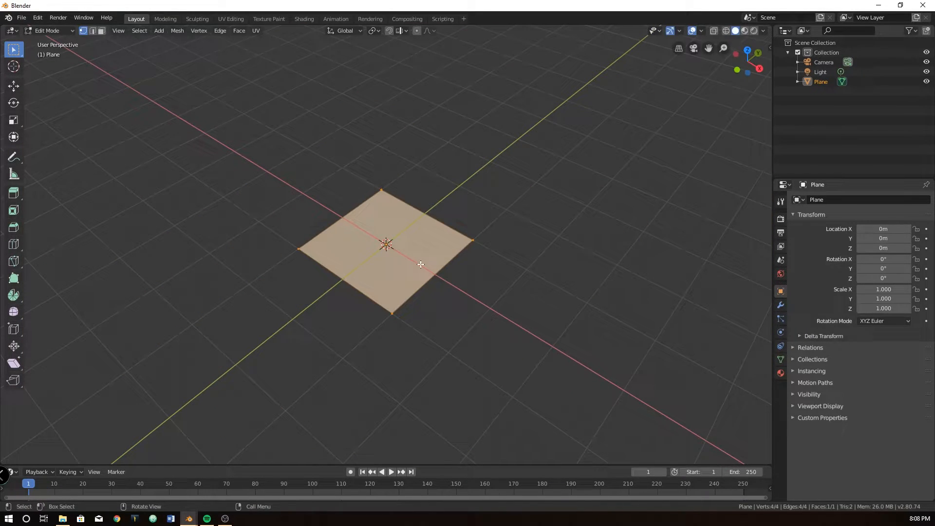
pyautogui.press('Tab')
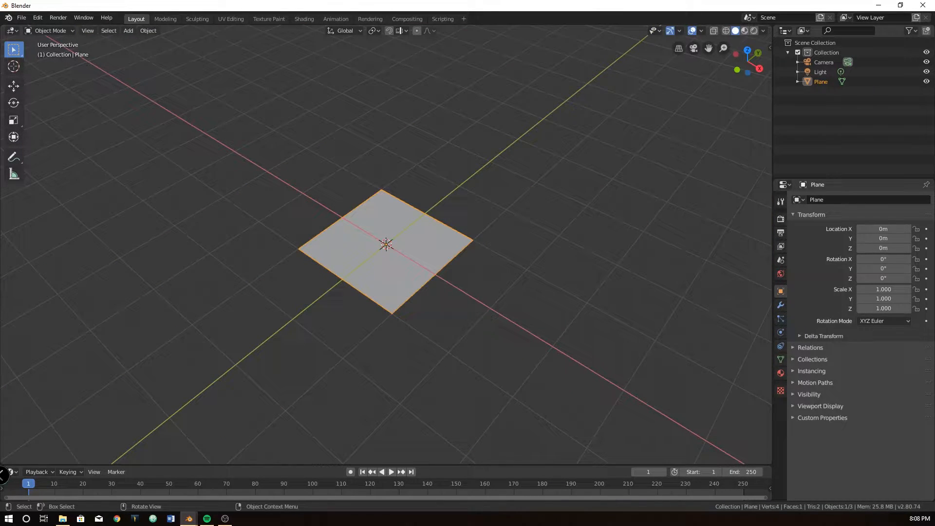
pyautogui.moveTo(402, 289)
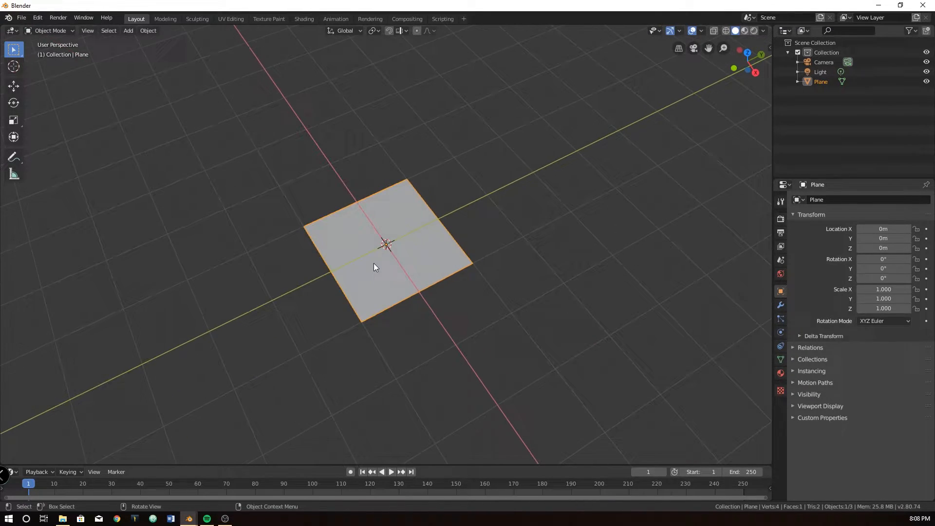
pyautogui.press('7')
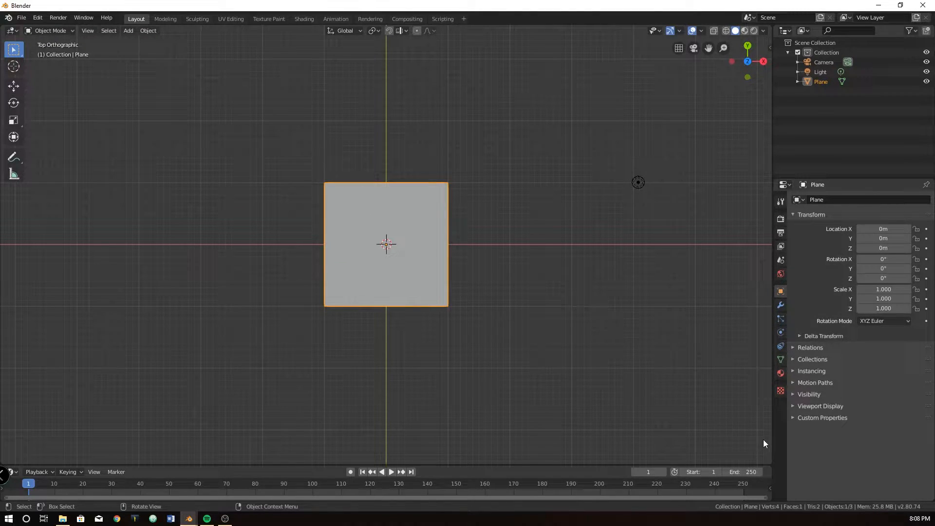
pyautogui.moveTo(769, 461)
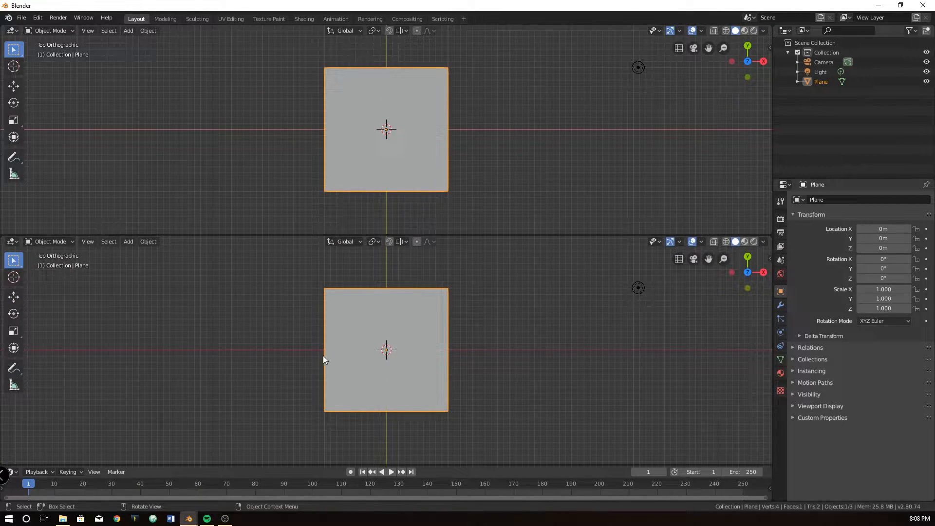
pyautogui.moveTo(190, 192)
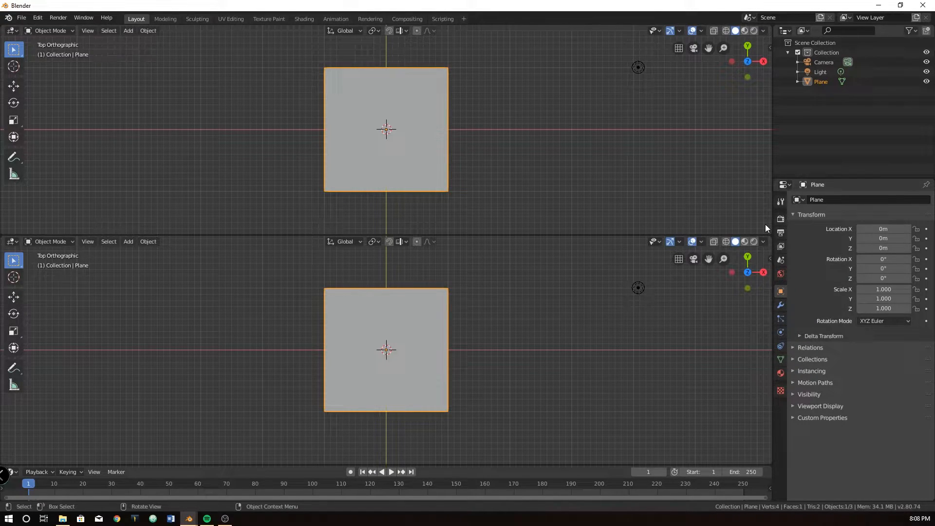
pyautogui.moveTo(13, 261)
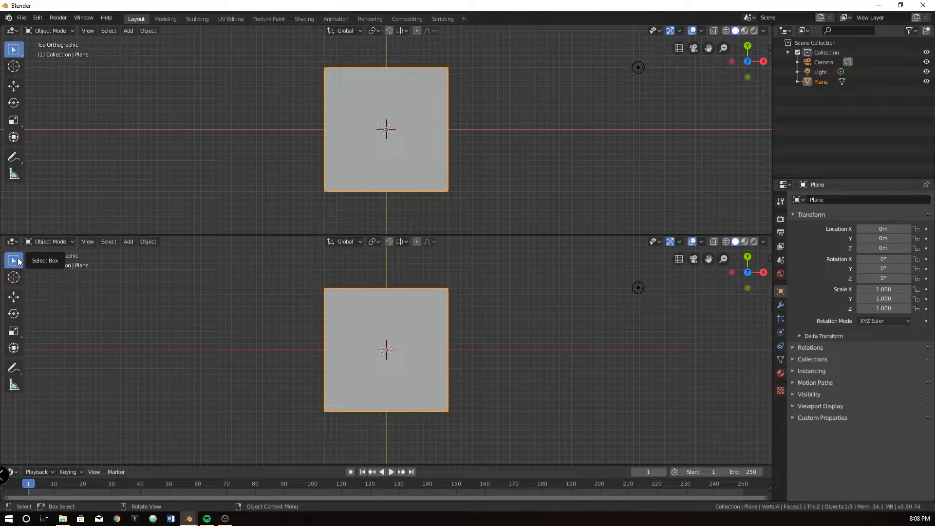
# Split the viewport into two stacked views and show the Eevee render settings.
pyautogui.click(780, 220)
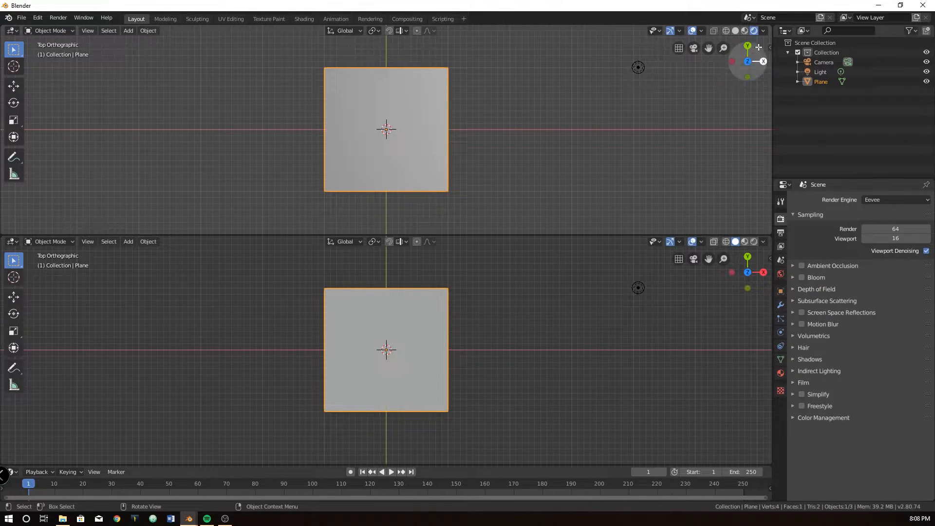
# Make the lower area a Shader Editor and give the plane a new material named DriedDirt.
pyautogui.click(10, 241)
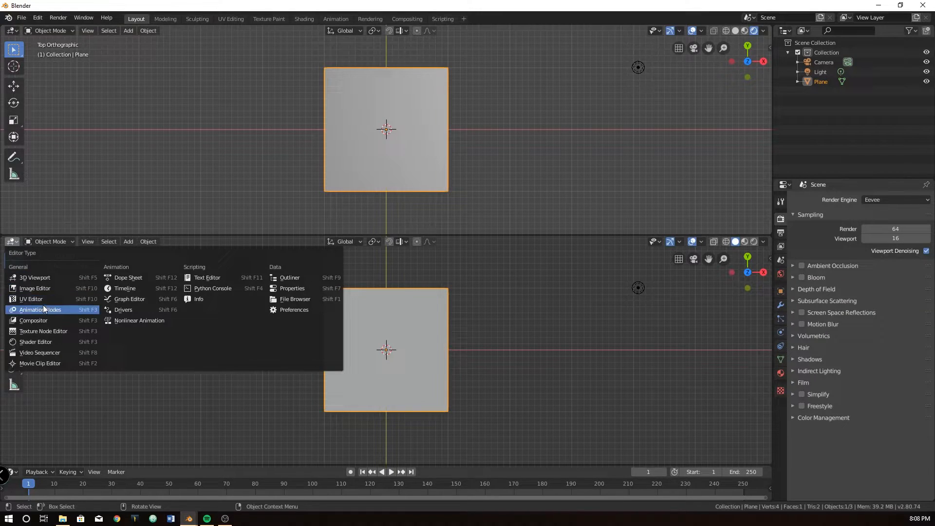
pyautogui.click(35, 342)
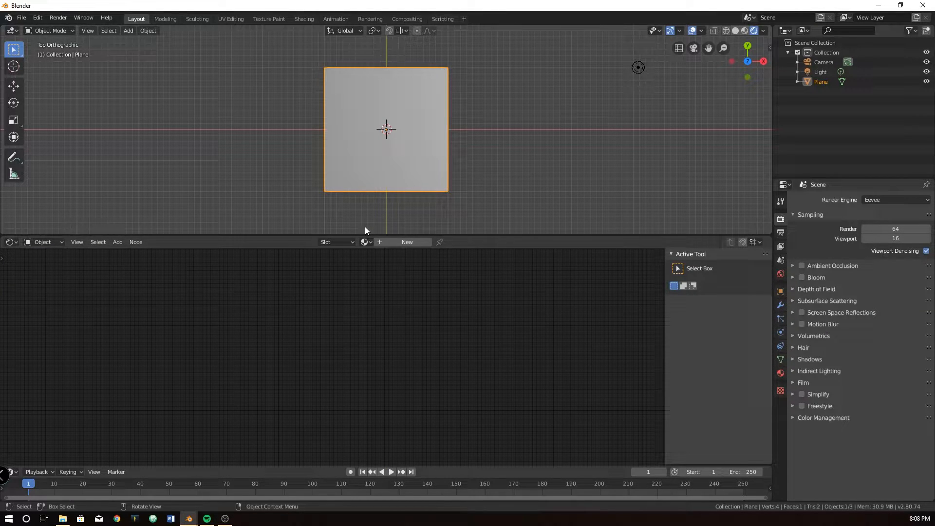
pyautogui.click(407, 242)
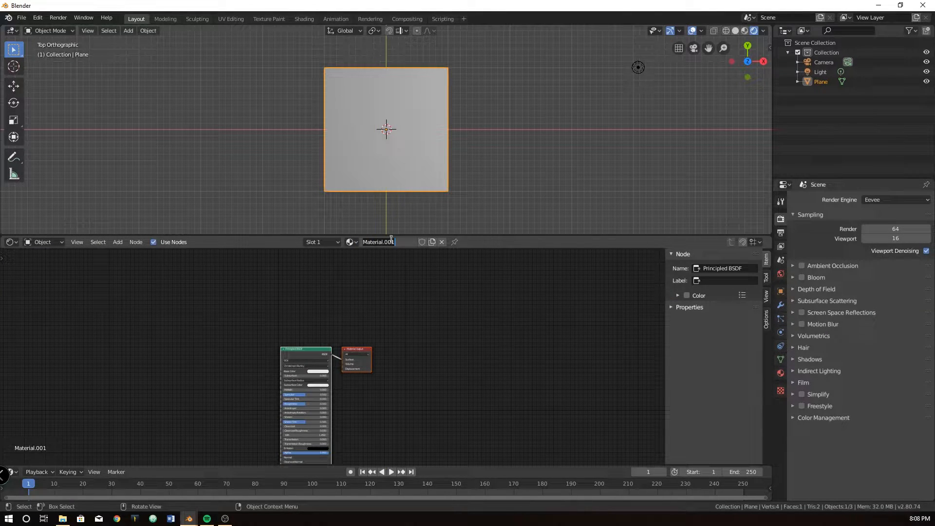
pyautogui.write('Dirt')
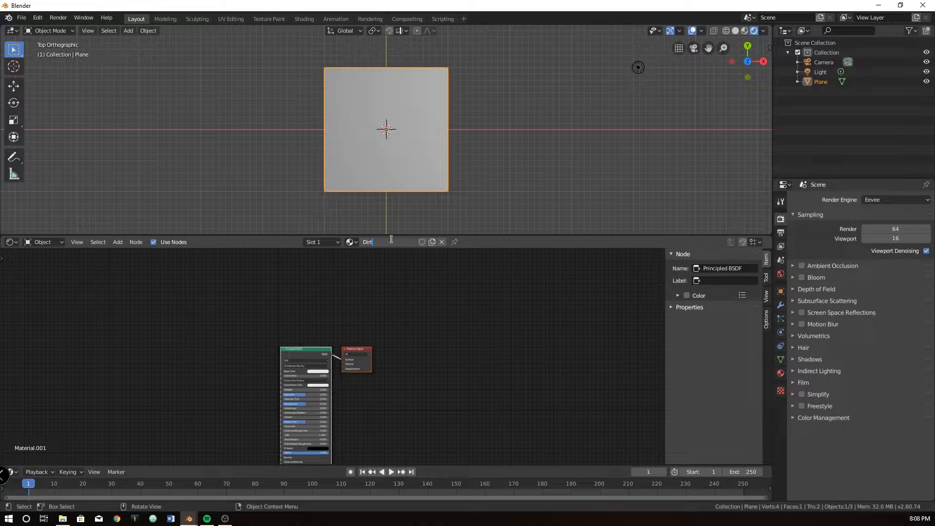
pyautogui.write('DriedDirt')
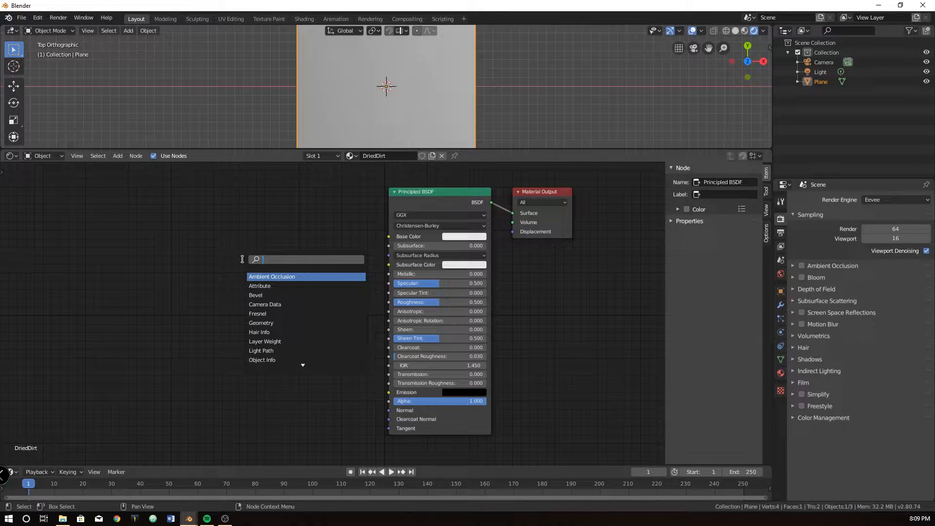
# Add a Voronoi Texture feeding Base Color and switch its feature from Closest to Crackle.
pyautogui.write('vor')
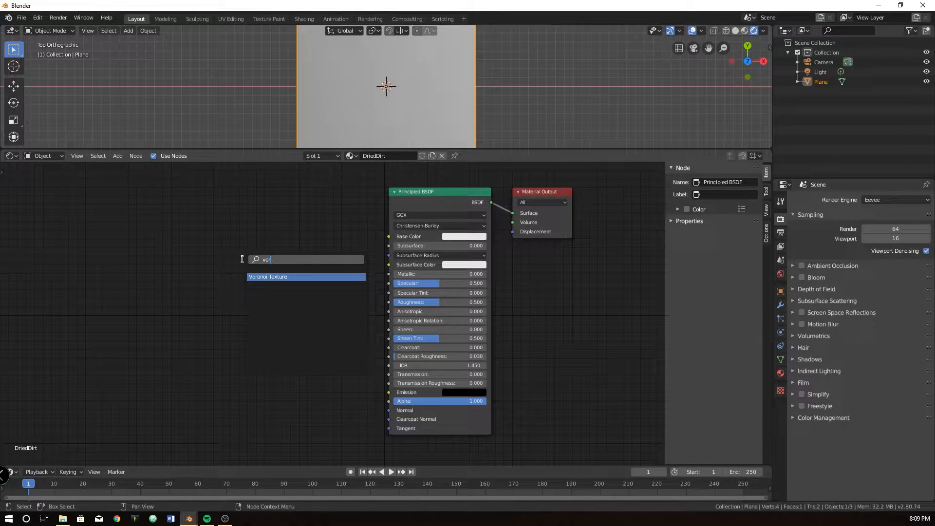
pyautogui.write('on')
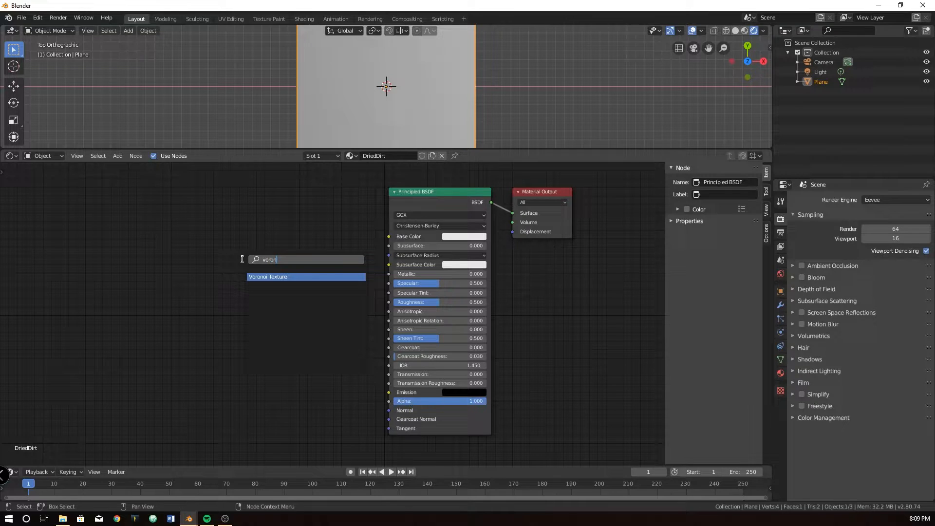
pyautogui.click(267, 276)
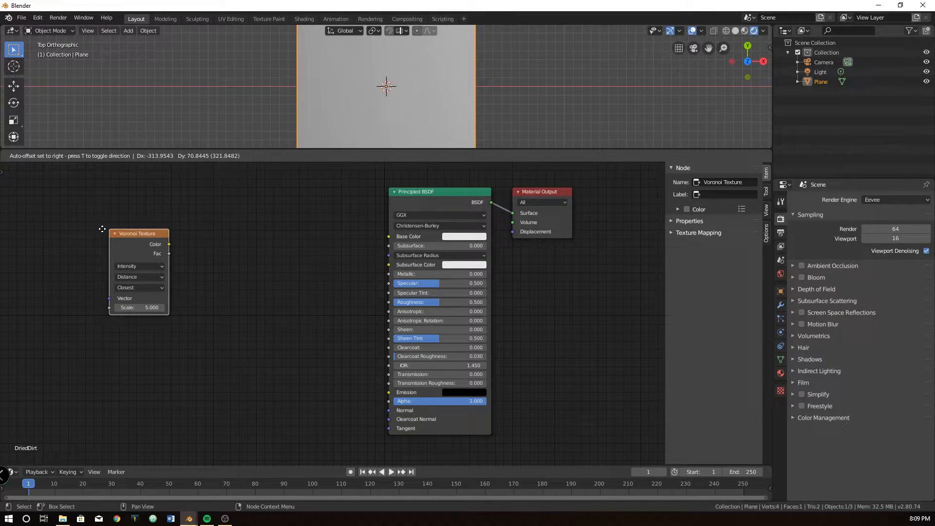
pyautogui.moveTo(155, 243); pyautogui.dragTo(391, 233)
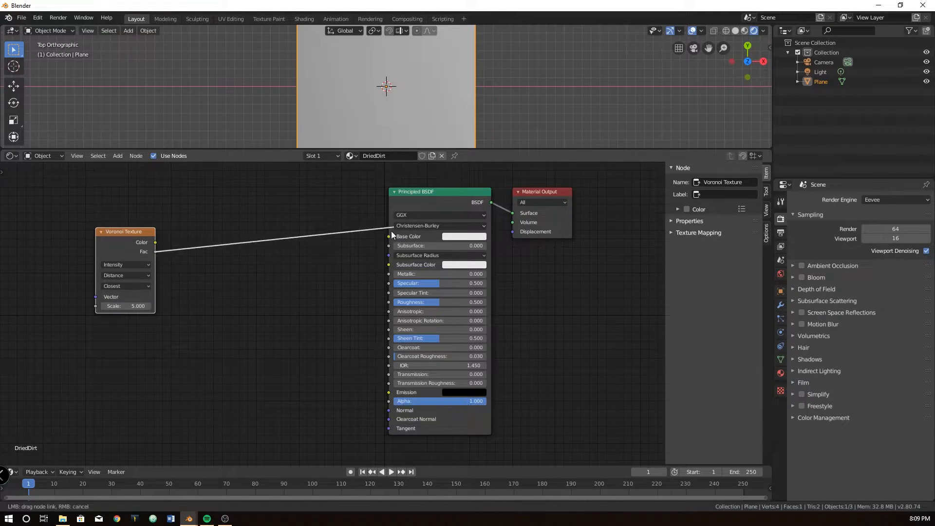
pyautogui.moveTo(155, 242); pyautogui.dragTo(393, 236)
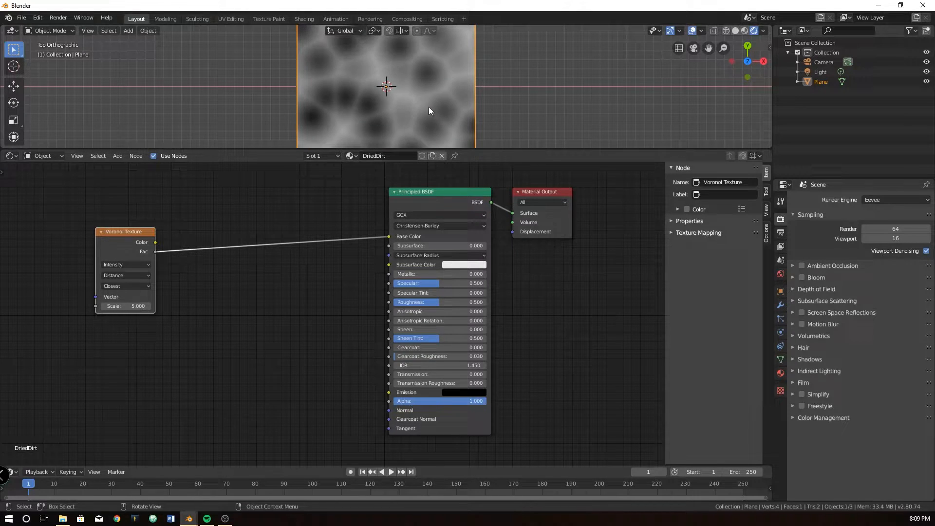
pyautogui.moveTo(462, 47)
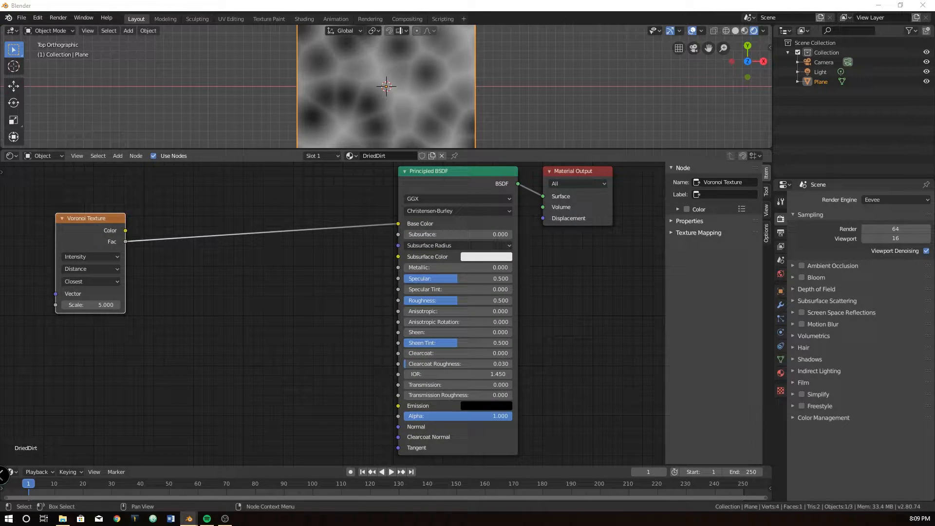
pyautogui.moveTo(84, 282)
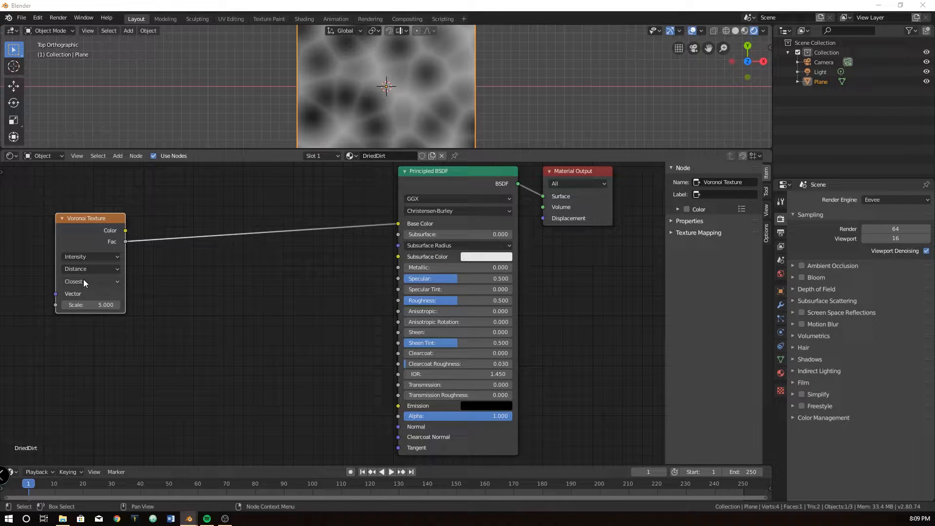
pyautogui.click(90, 281)
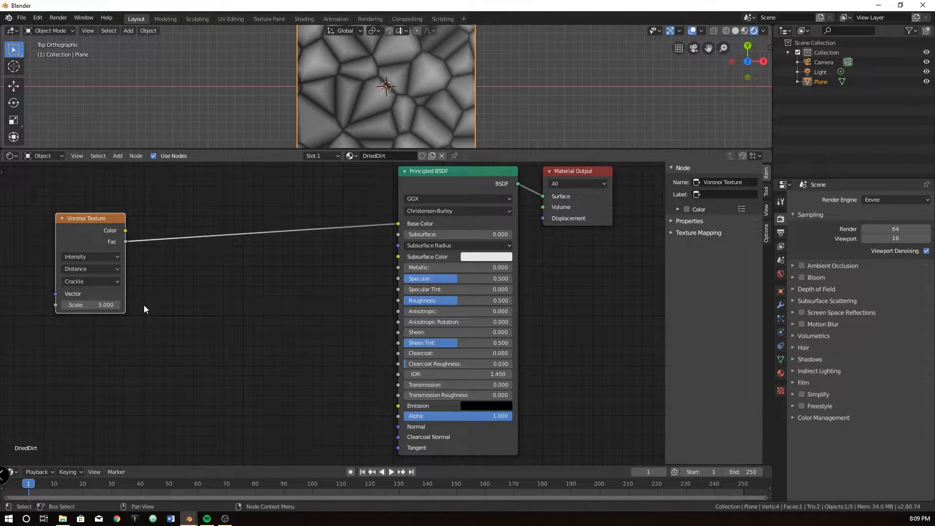
pyautogui.scroll(-3)
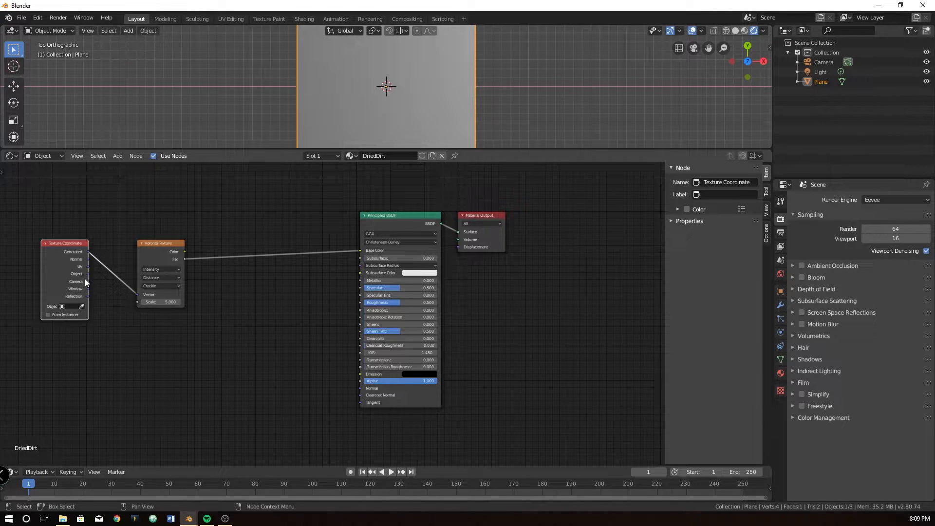
# Drive the Voronoi Vector from Texture Coordinate Object output and set its scale to 4.9.
pyautogui.moveTo(85, 282); pyautogui.dragTo(142, 301)
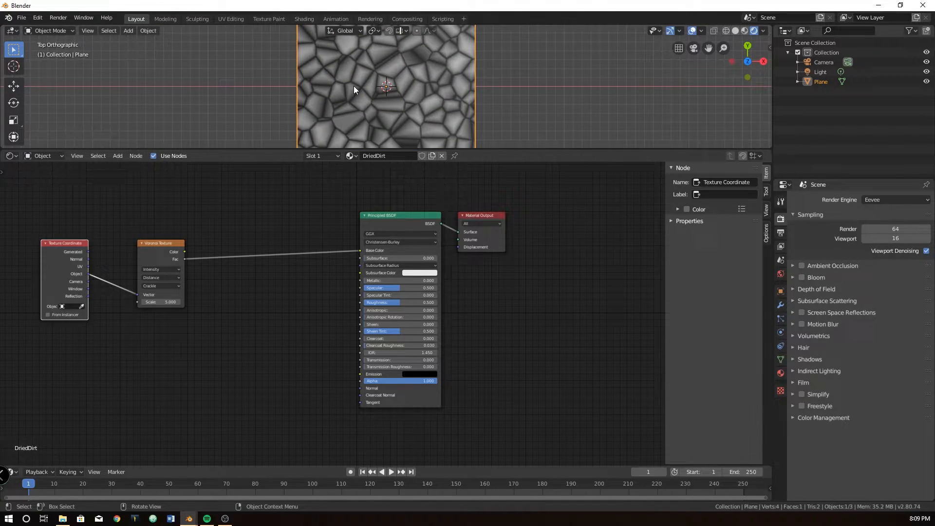
pyautogui.moveTo(387, 107)
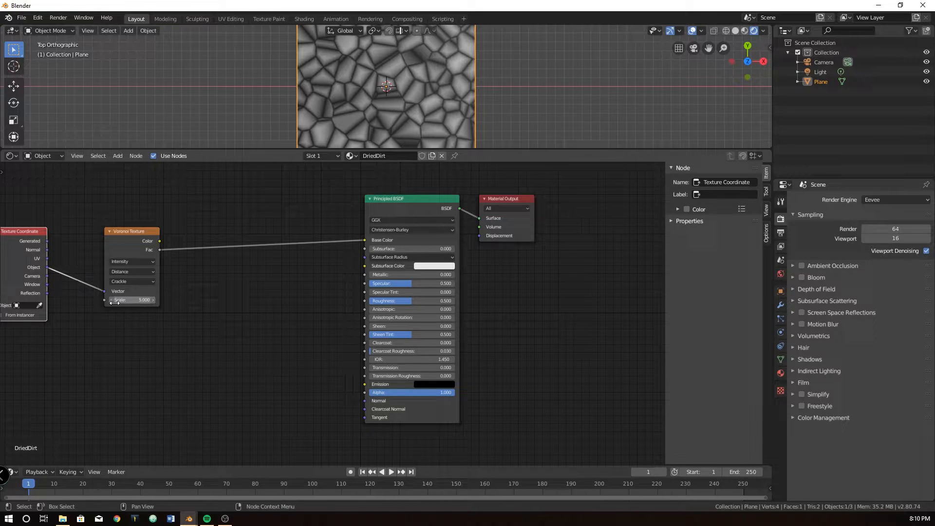
pyautogui.moveTo(131, 299); pyautogui.dragTo(118, 299)
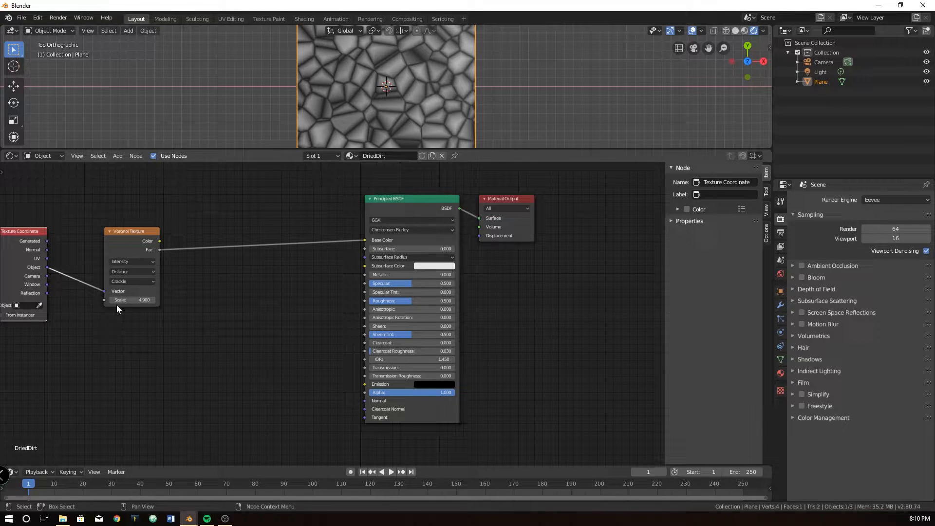
pyautogui.click(511, 198)
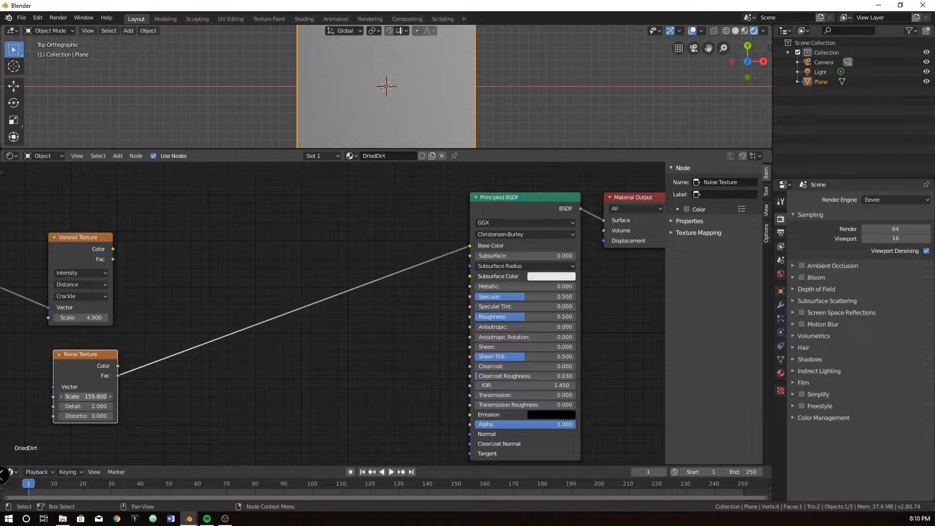
# Set the Noise Texture scale to 150.7 and reconnect the Voronoi Fac to Base Color.
pyautogui.moveTo(96, 396); pyautogui.dragTo(83, 396)
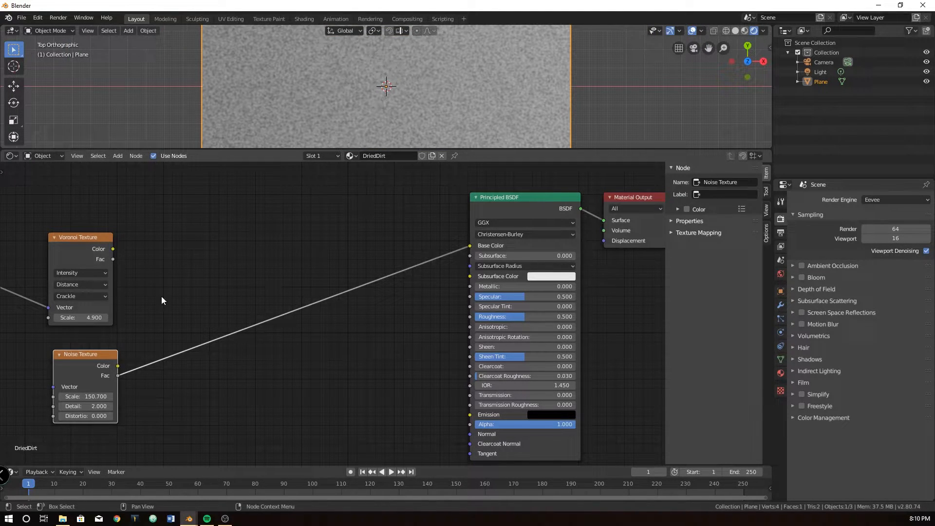
pyautogui.moveTo(115, 262)
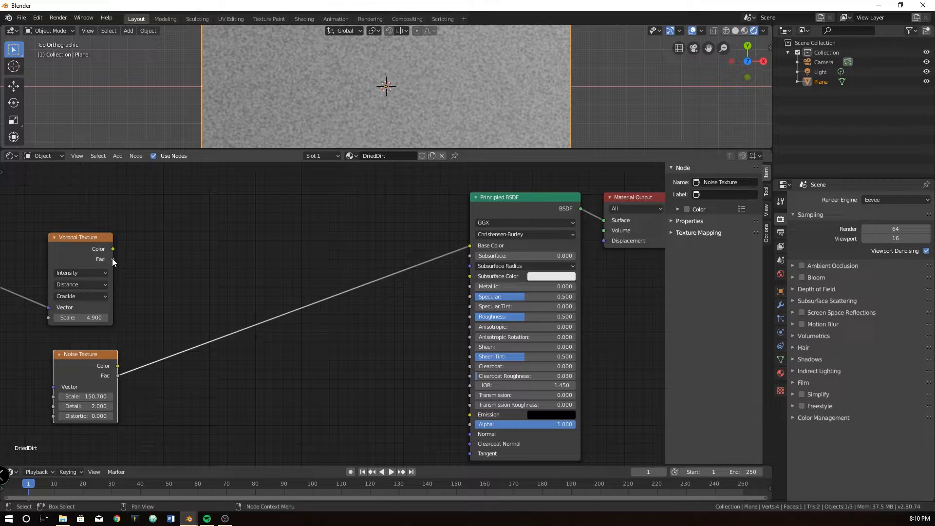
pyautogui.moveTo(112, 248); pyautogui.dragTo(470, 245)
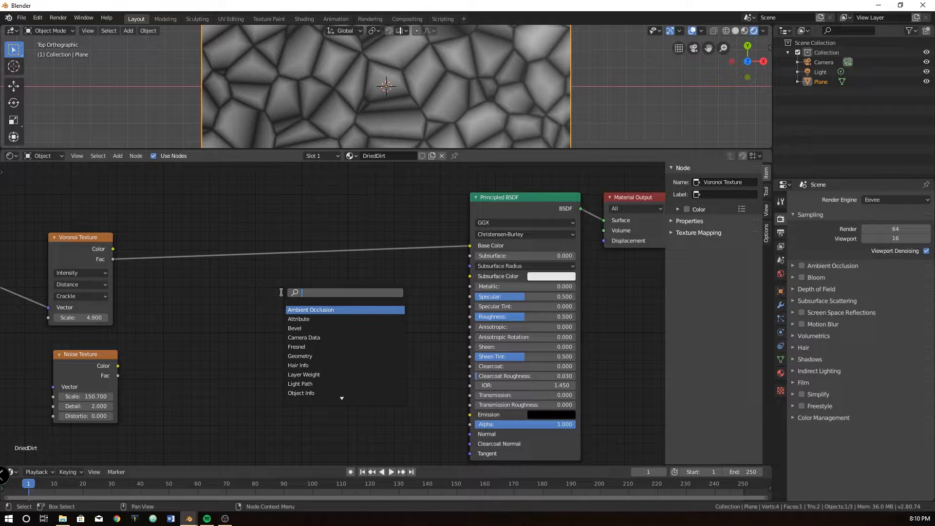
# Combine the Voronoi and Noise factors through a MixRGB node set to Multiply into Base Color.
pyautogui.write('mix')
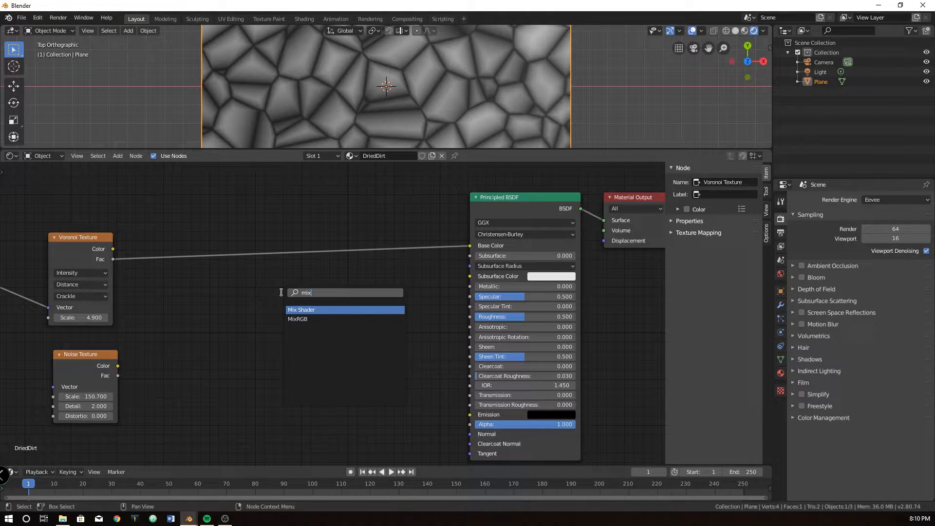
pyautogui.click(296, 318)
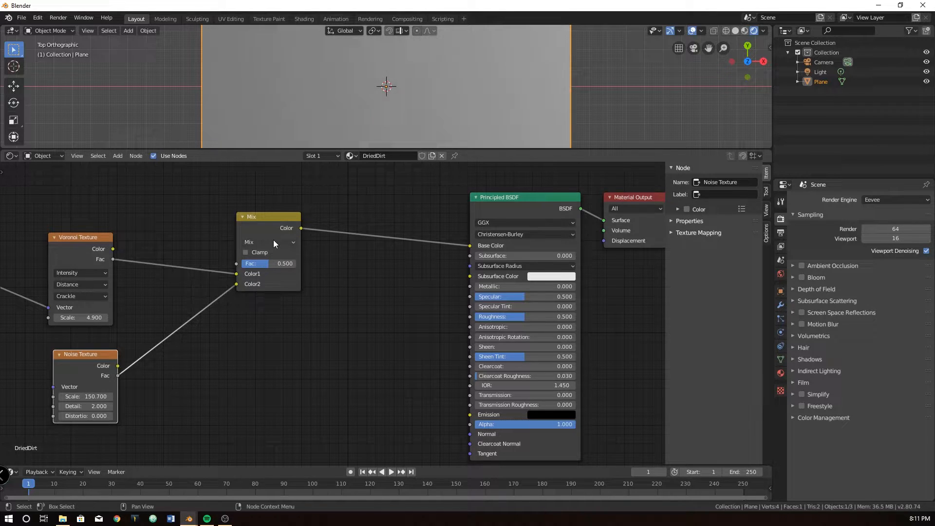
pyautogui.click(268, 242)
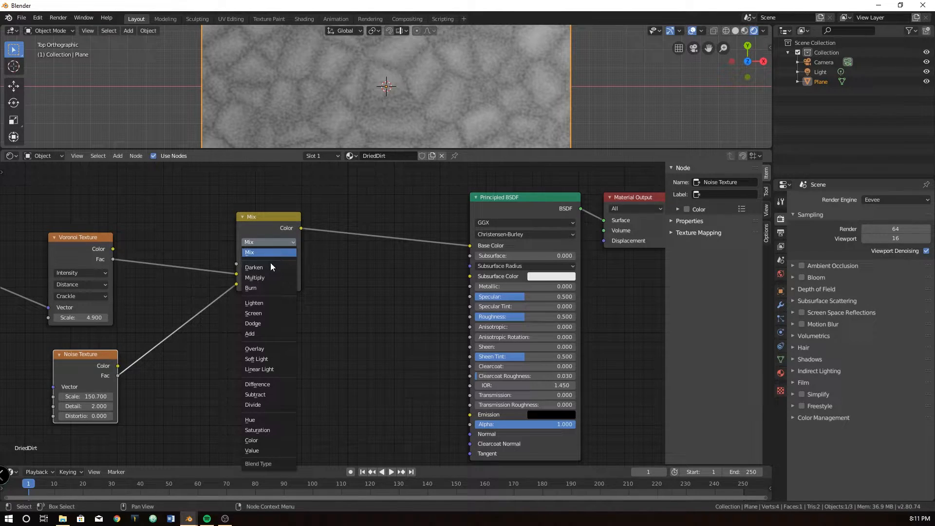
pyautogui.moveTo(272, 313)
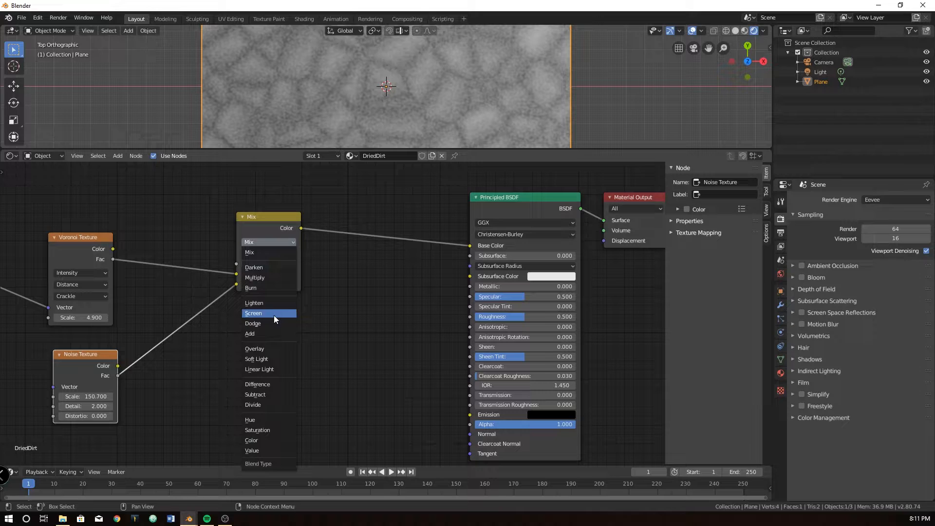
pyautogui.moveTo(269, 349)
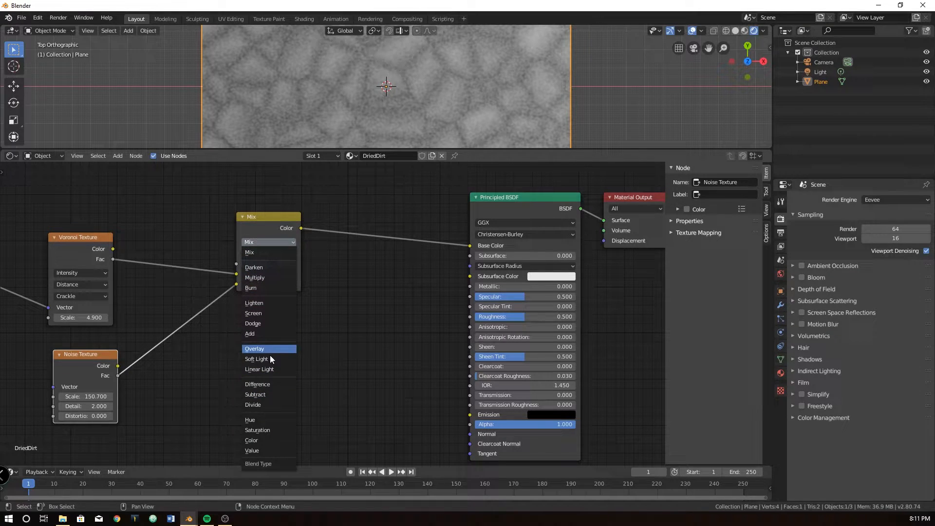
pyautogui.click(254, 277)
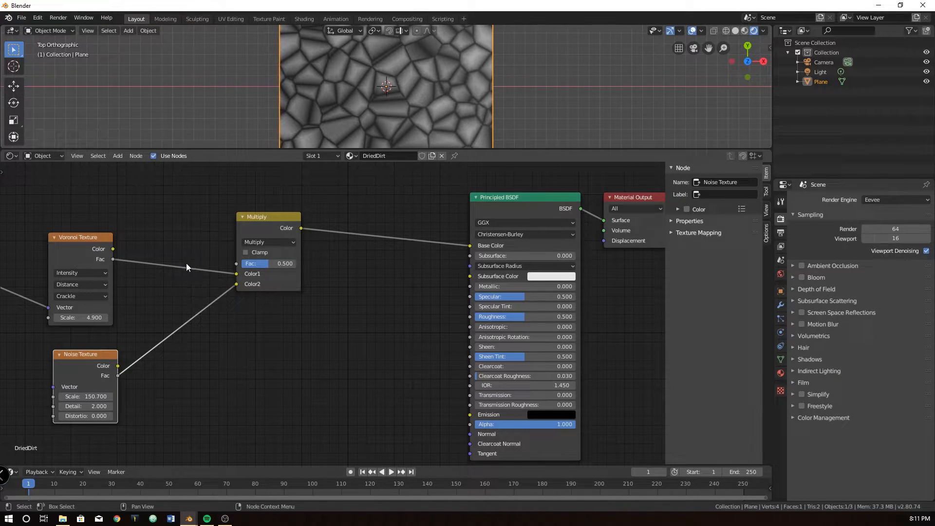
pyautogui.moveTo(303, 318)
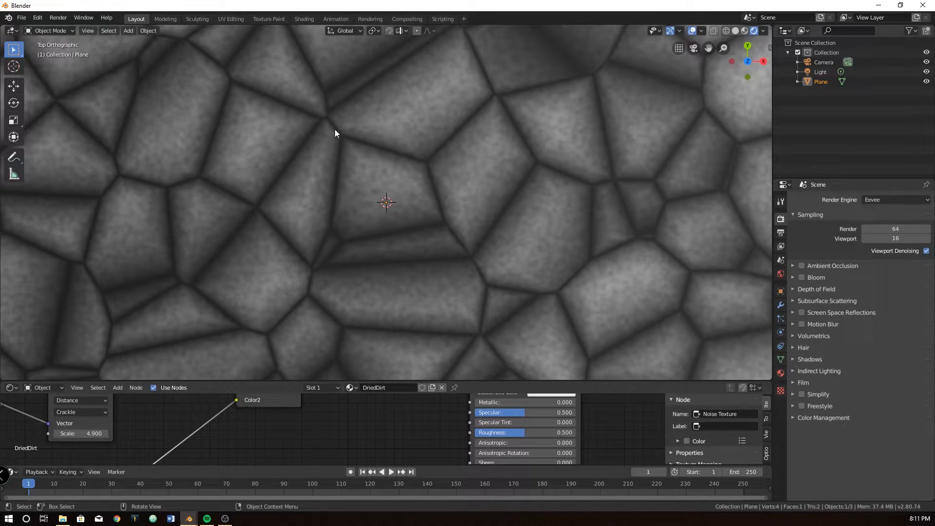
pyautogui.moveTo(208, 117)
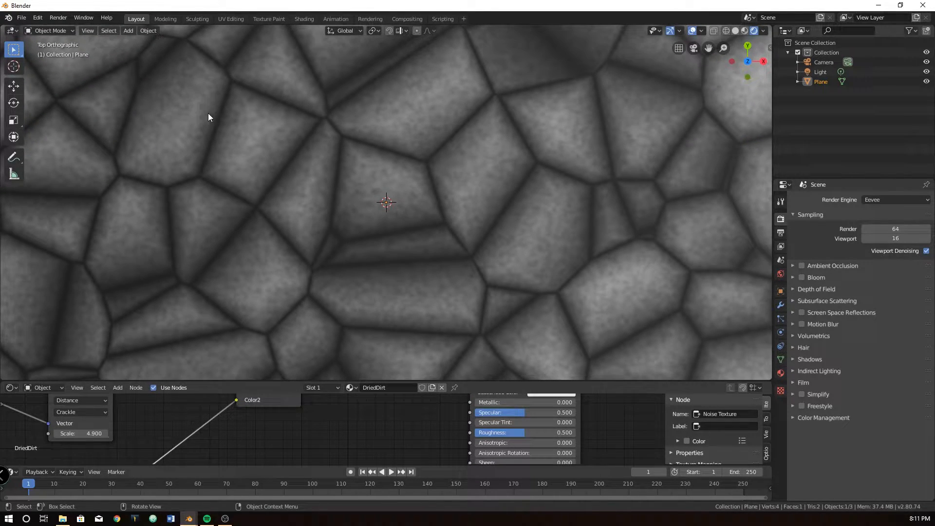
pyautogui.moveTo(185, 297)
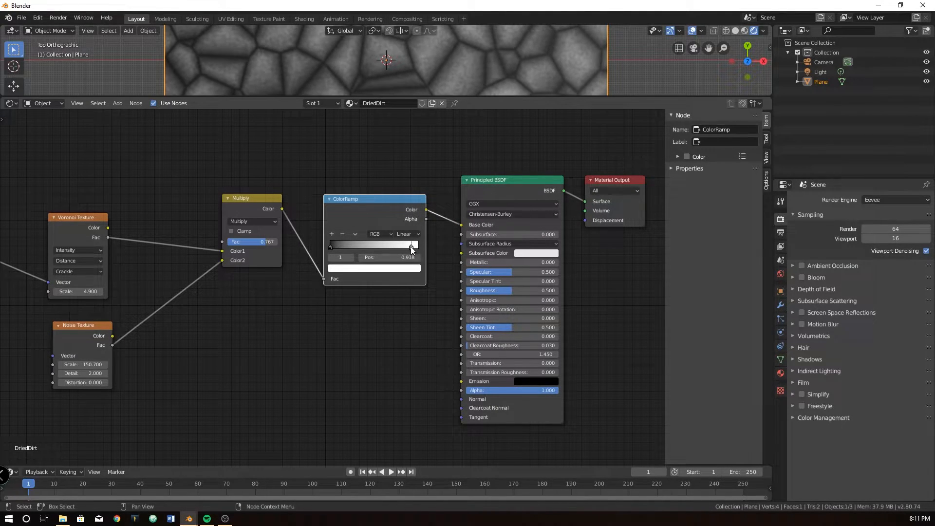
# Slide the ColorRamp's white and black stops near the left end for light cells with thin dark cracks.
pyautogui.moveTo(410, 246); pyautogui.dragTo(331, 246)
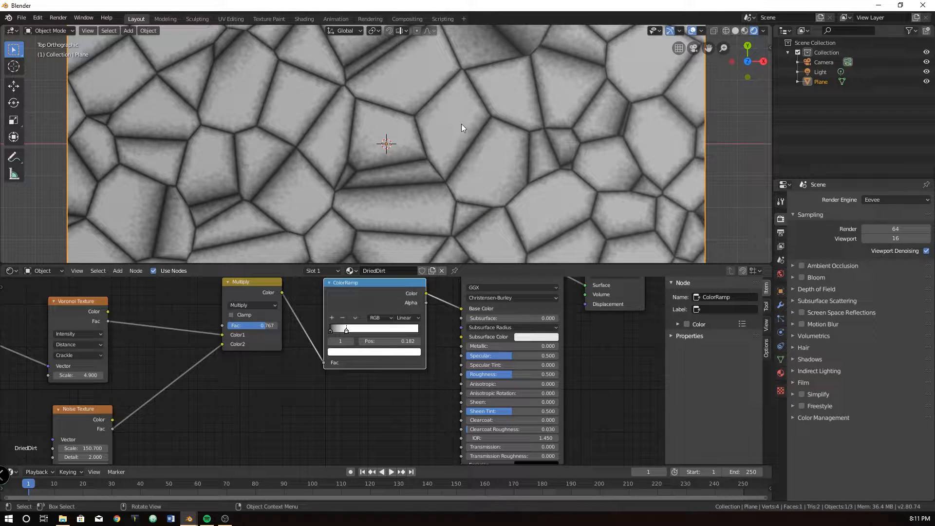
pyautogui.moveTo(346, 329); pyautogui.dragTo(342, 329)
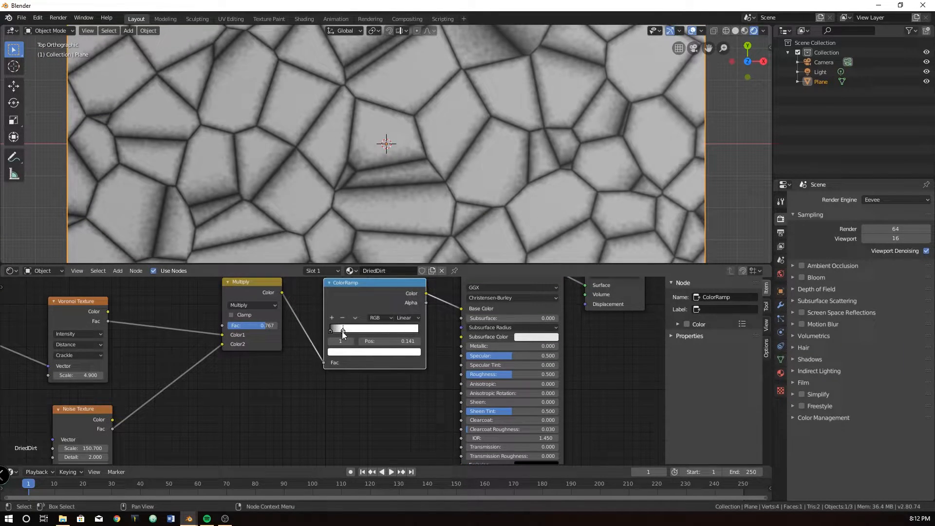
pyautogui.moveTo(343, 328); pyautogui.dragTo(338, 328)
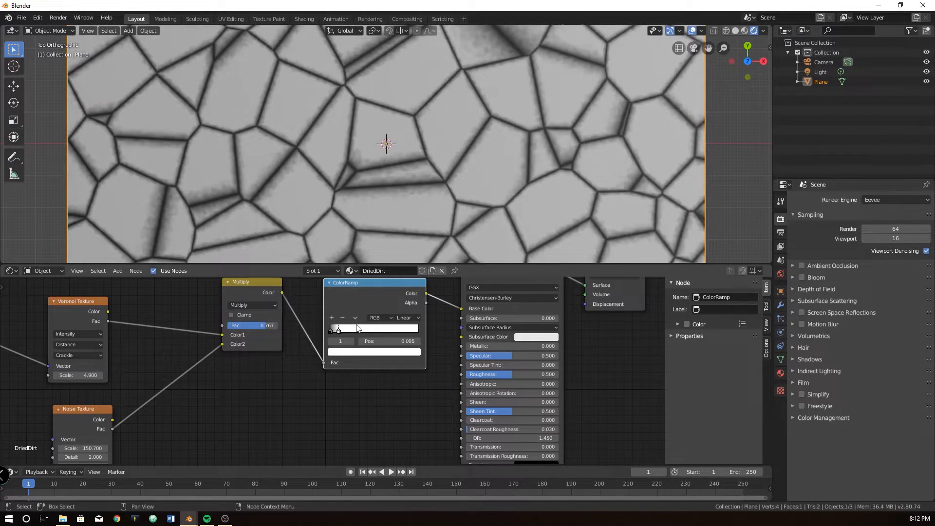
pyautogui.moveTo(338, 329); pyautogui.dragTo(341, 329)
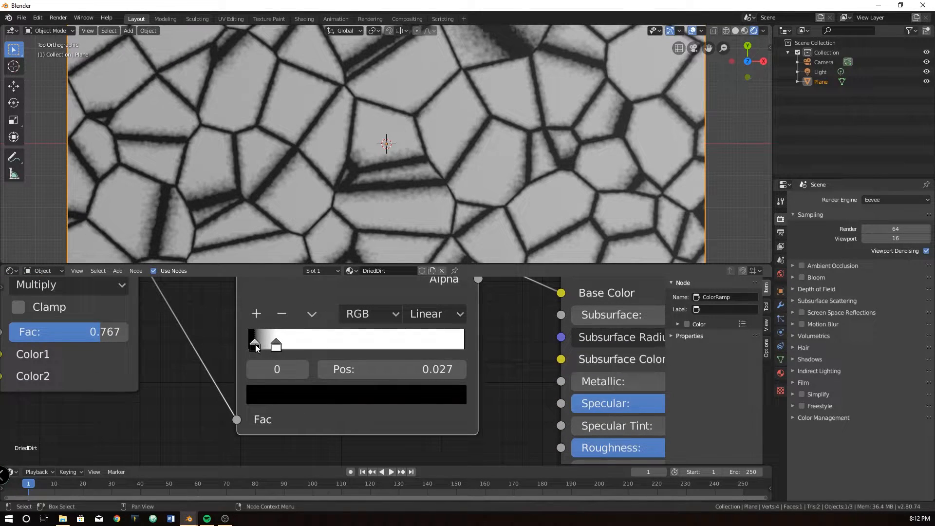
pyautogui.moveTo(253, 345); pyautogui.dragTo(257, 346)
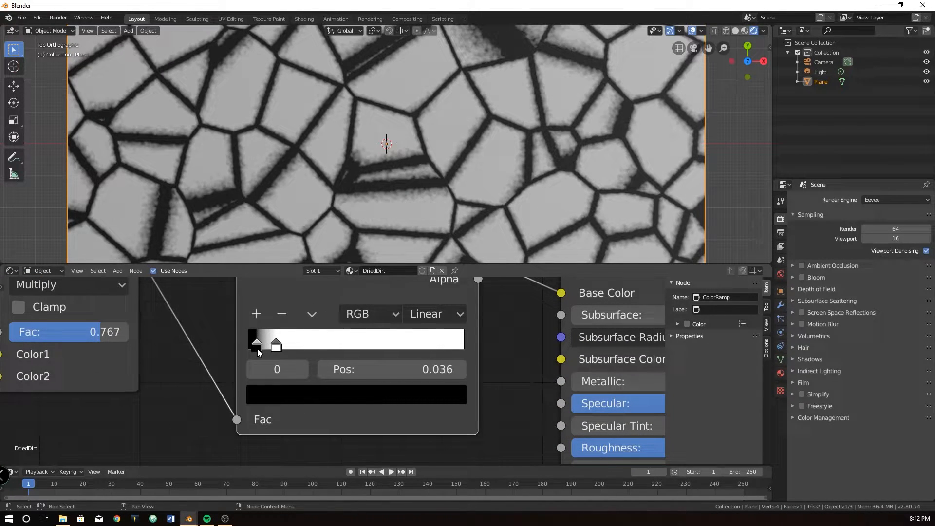
pyautogui.moveTo(257, 345); pyautogui.dragTo(249, 344)
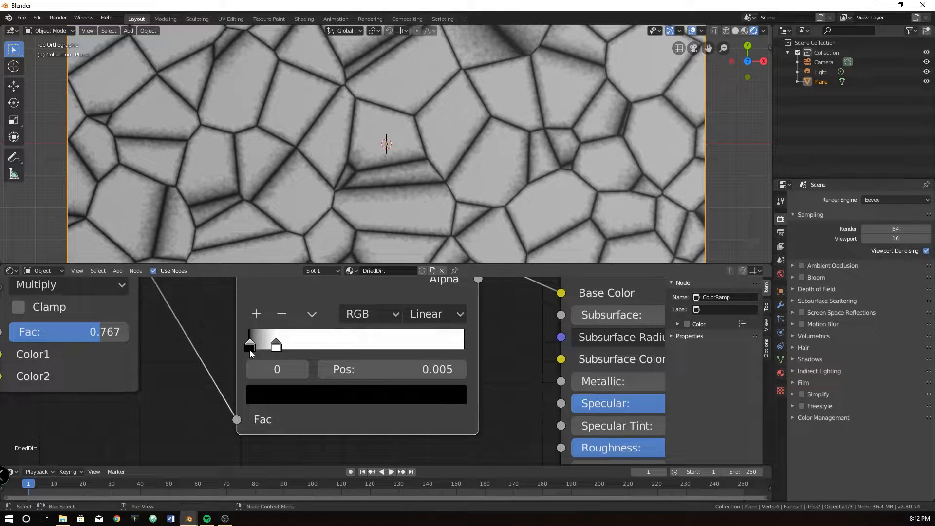
pyautogui.moveTo(249, 345); pyautogui.dragTo(251, 344)
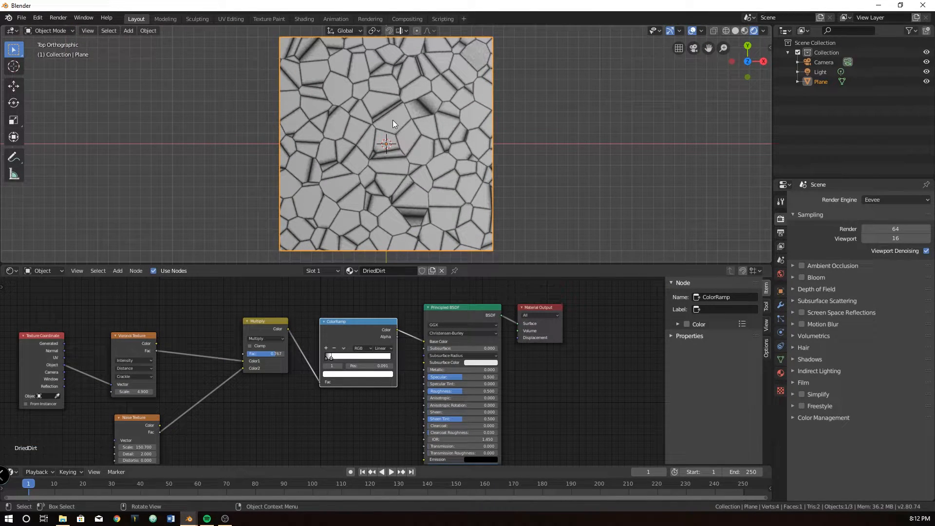
pyautogui.moveTo(370, 363)
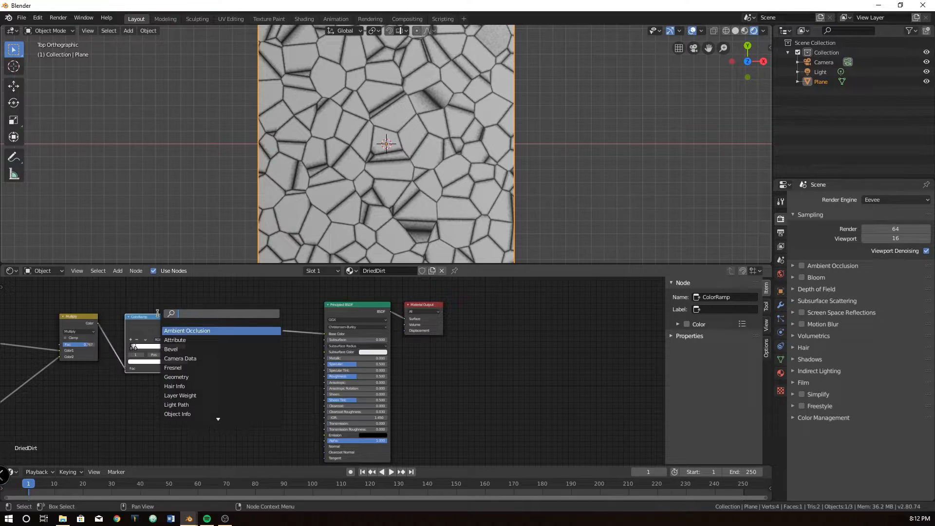
# Add a second ColorRamp with a dark brown left stop and an orange bright stop.
pyautogui.click(187, 331)
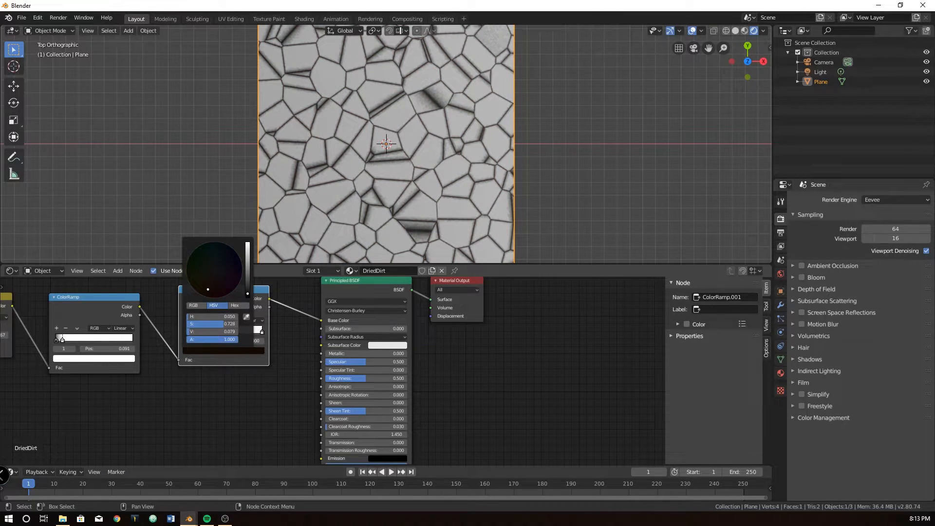
pyautogui.click(212, 316)
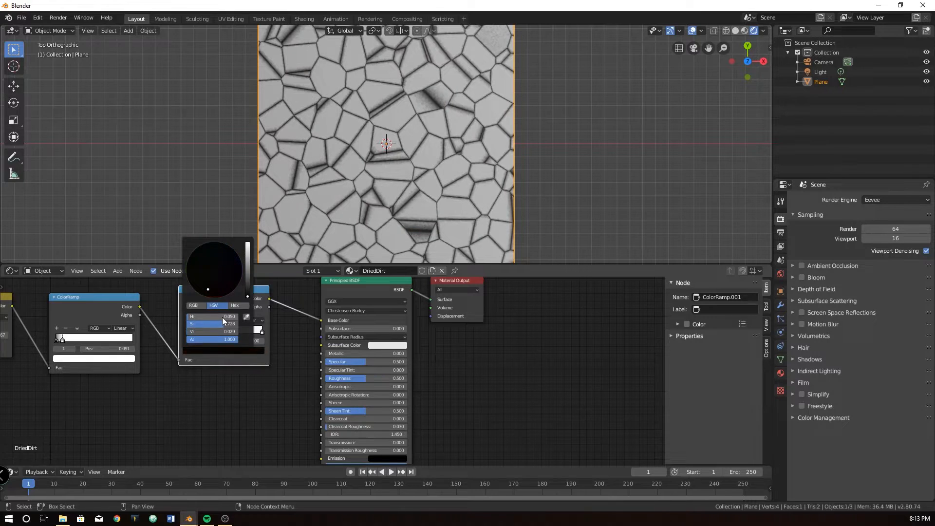
pyautogui.click(238, 367)
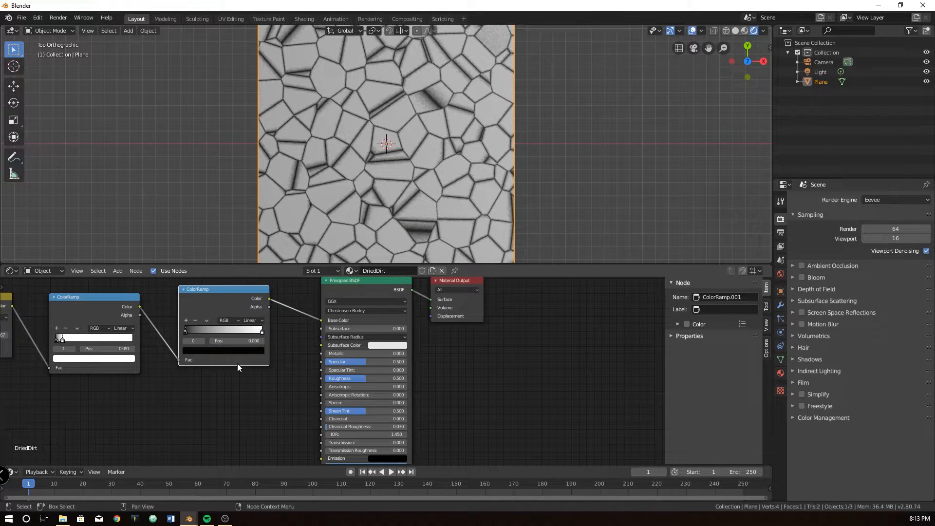
pyautogui.click(223, 357)
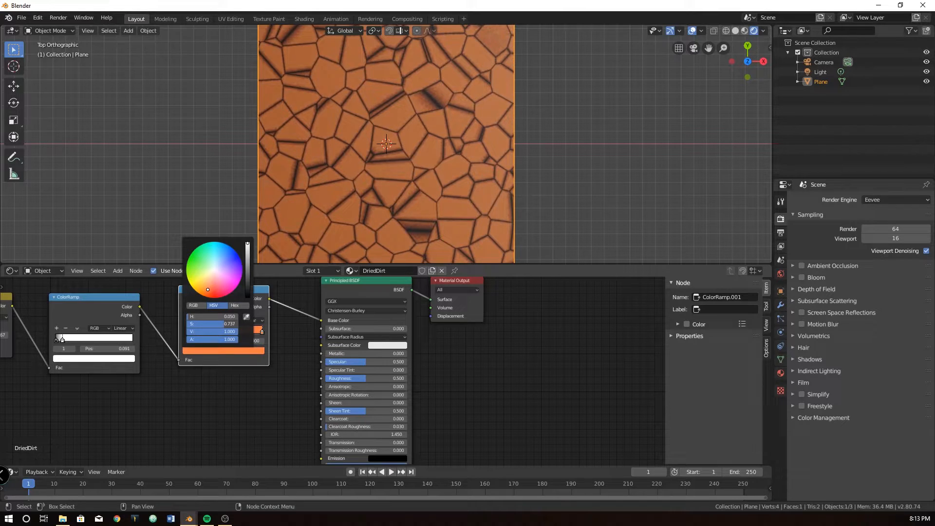
pyautogui.moveTo(207, 288); pyautogui.dragTo(208, 288)
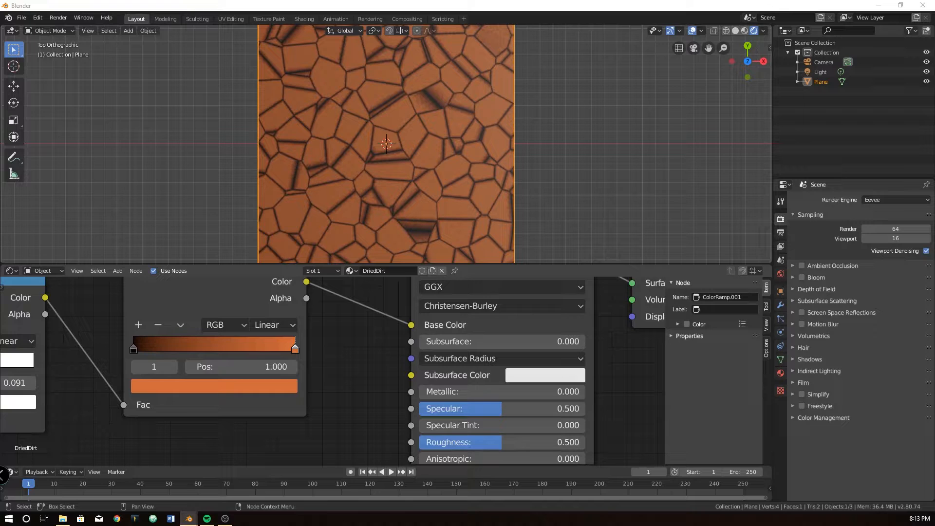
# Lighten the bright stop's orange toward a sandy tan tone for the cell interiors.
pyautogui.click(213, 386)
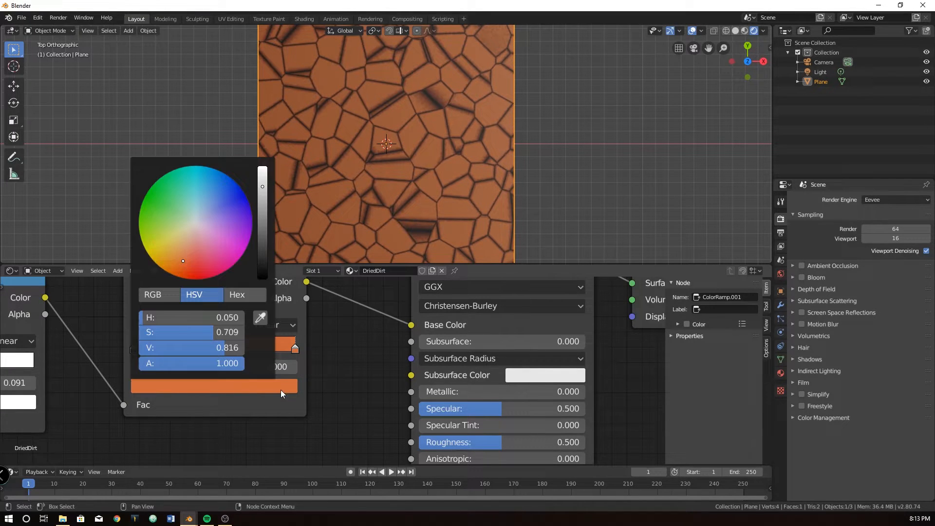
pyautogui.moveTo(183, 261); pyautogui.dragTo(178, 257)
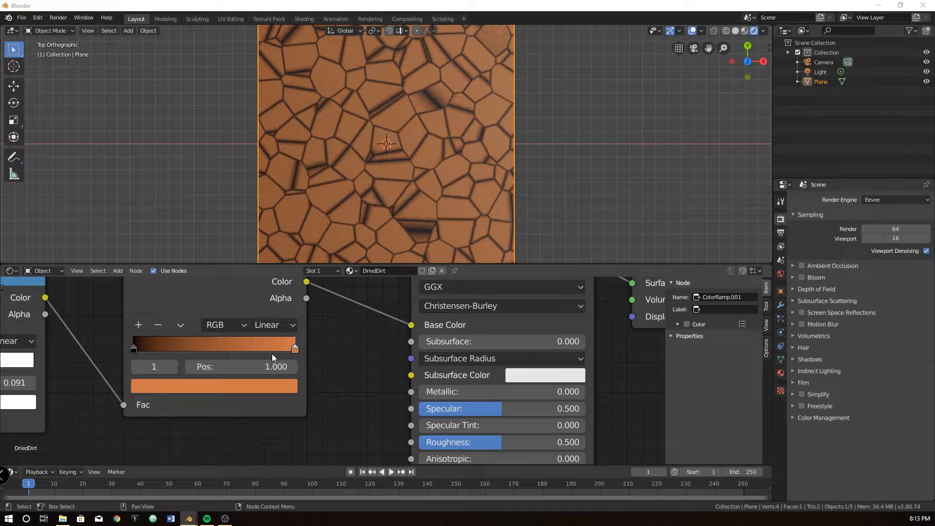
pyautogui.click(213, 386)
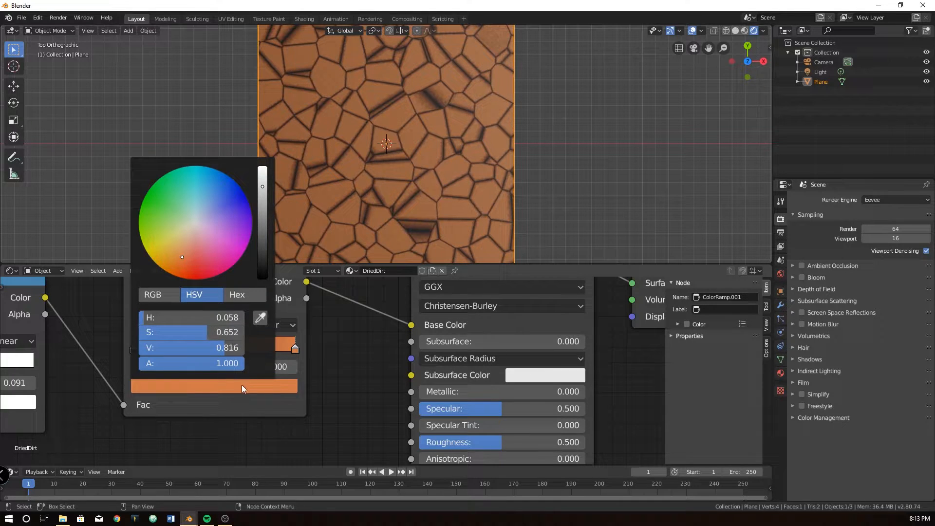
pyautogui.moveTo(183, 256); pyautogui.dragTo(173, 254)
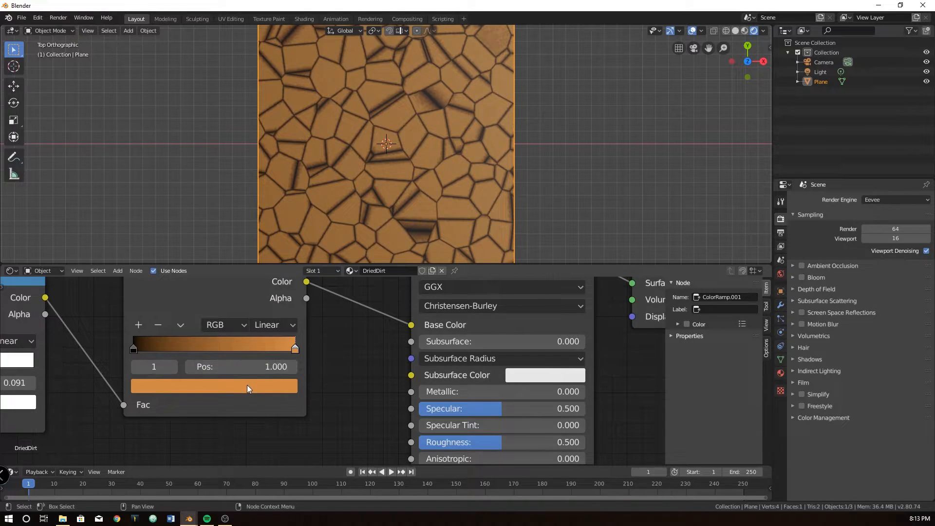
pyautogui.click(213, 387)
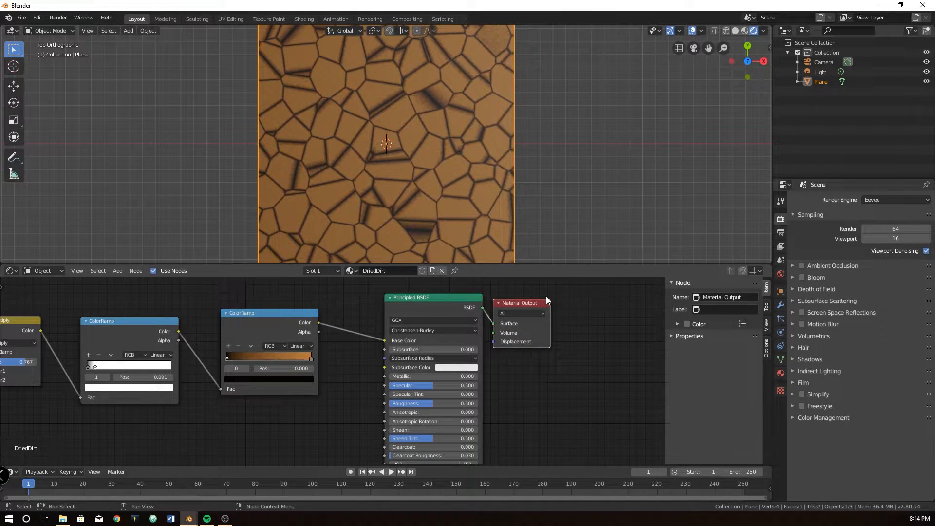
pyautogui.scroll(-3)
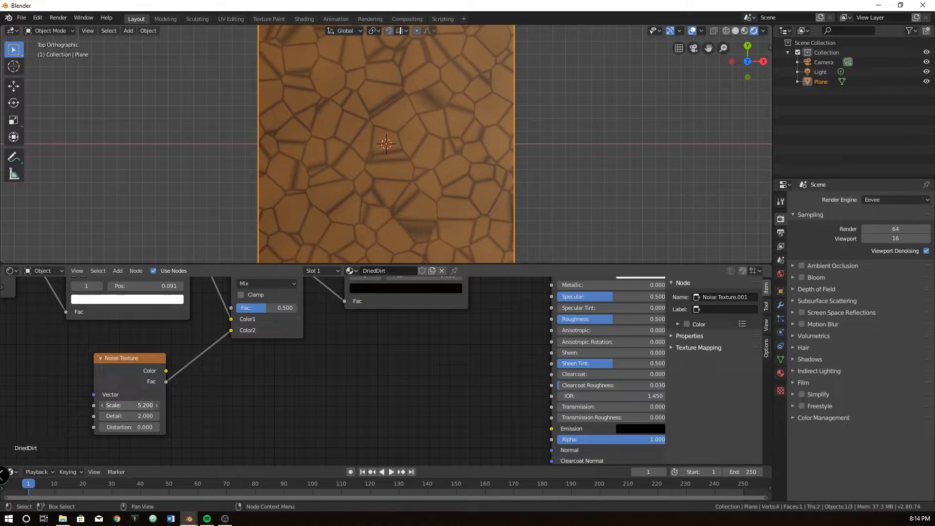
# Raise the Noise Texture scale for finer detail and set the MixRGB blend mode to Add.
pyautogui.moveTo(129, 405); pyautogui.dragTo(155, 405)
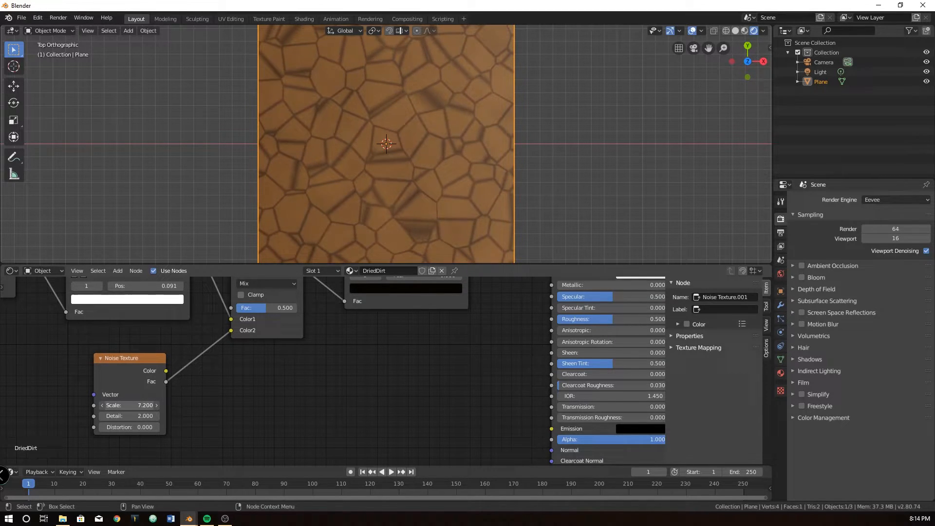
pyautogui.moveTo(138, 405); pyautogui.dragTo(119, 405)
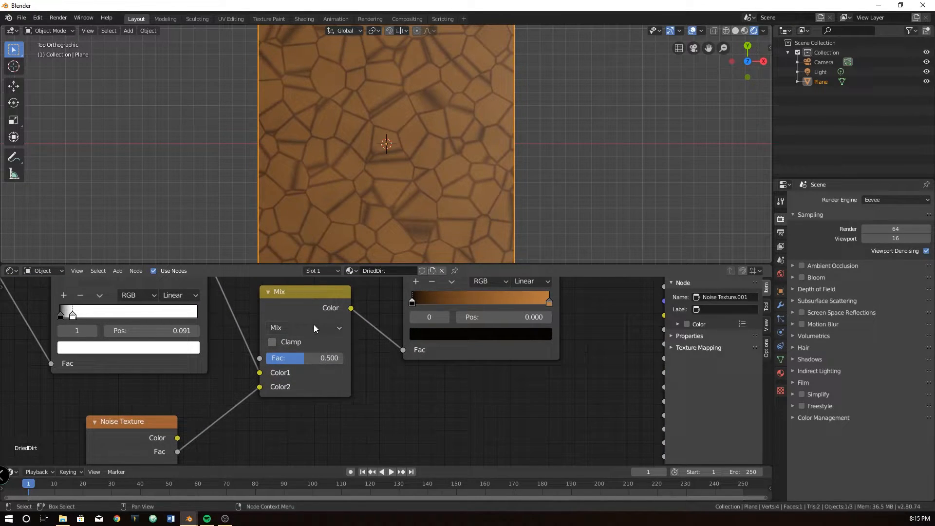
pyautogui.click(306, 327)
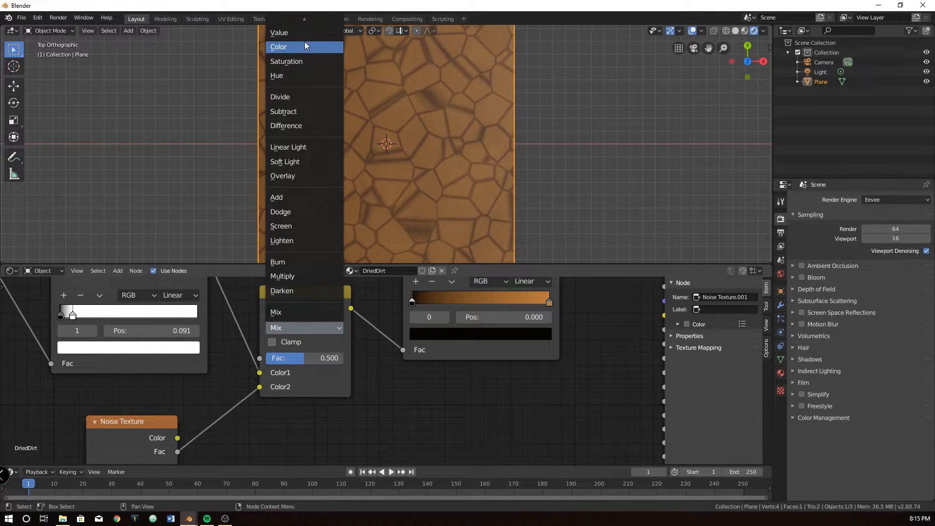
pyautogui.click(275, 197)
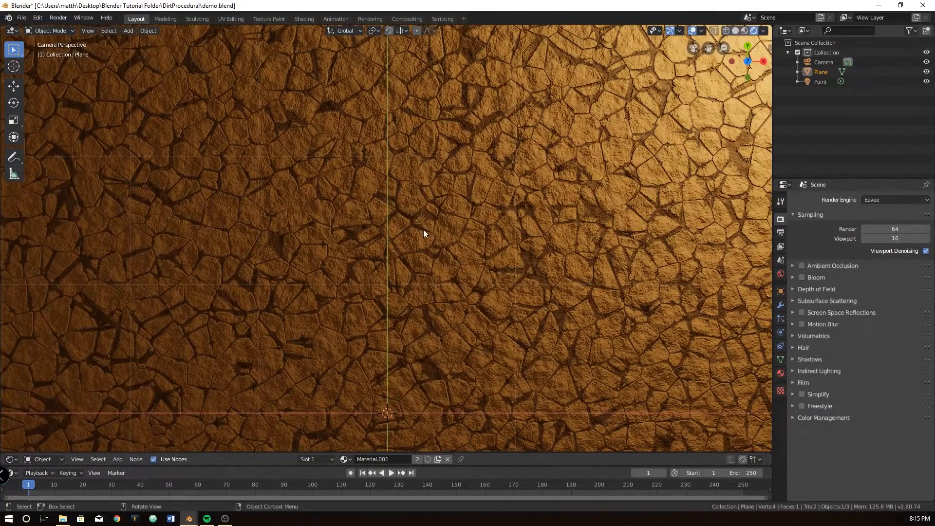
pyautogui.moveTo(376, 261)
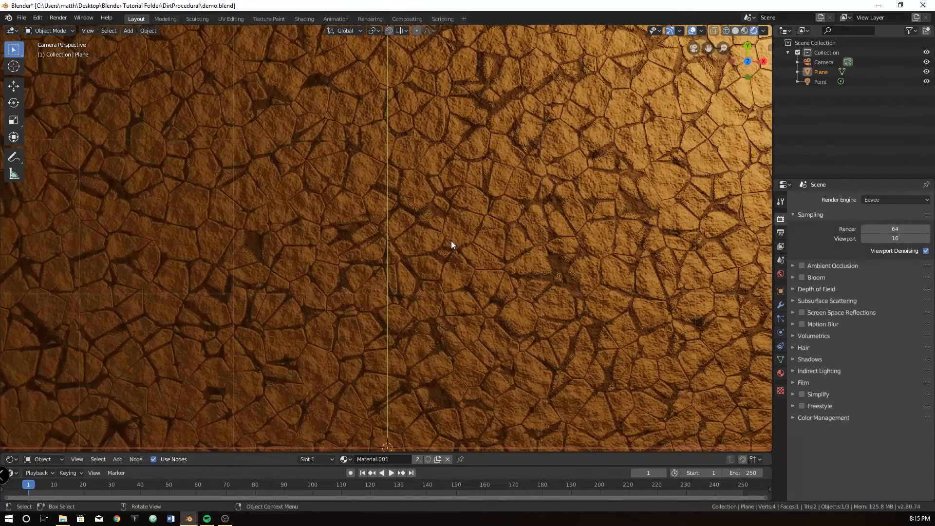
pyautogui.moveTo(519, 172)
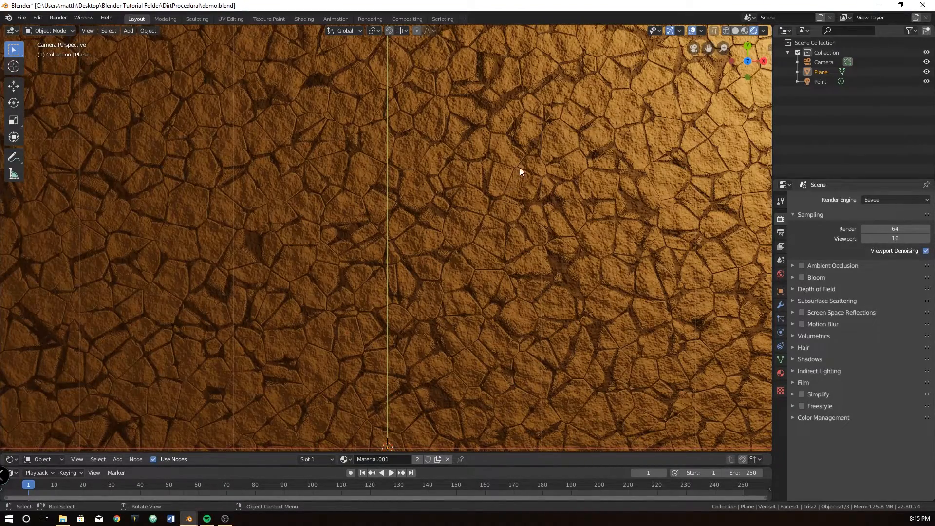
pyautogui.moveTo(677, 174)
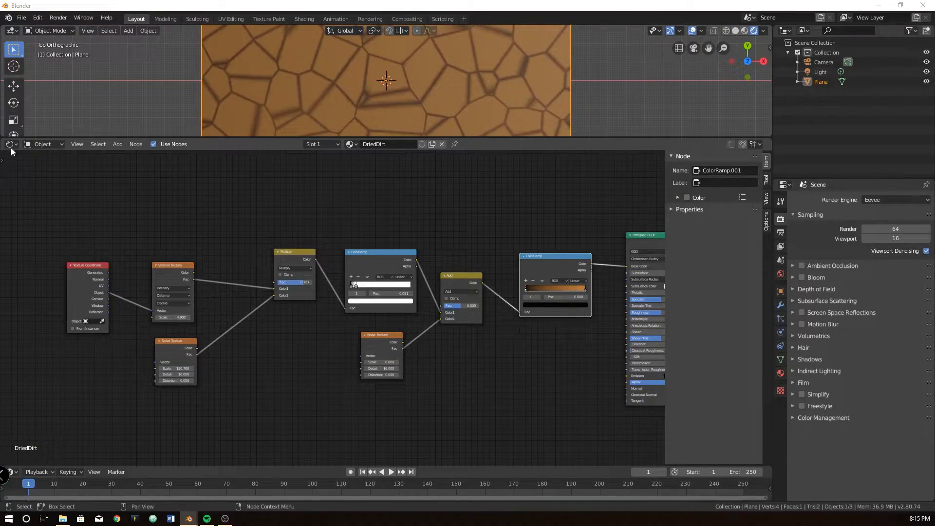
pyautogui.moveTo(8, 144)
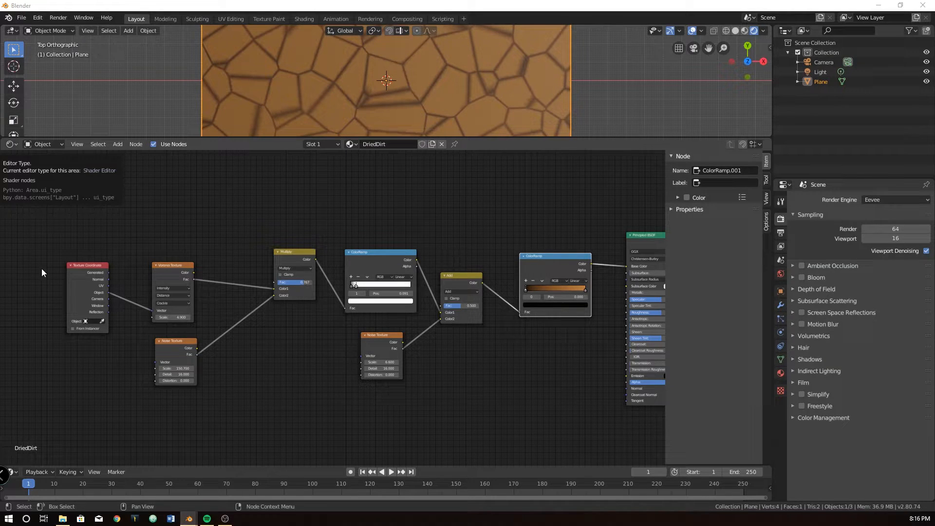
# Blend the two crackle Voronoi patterns through a MixRGB set to Overlay with a raised factor.
pyautogui.click(174, 265)
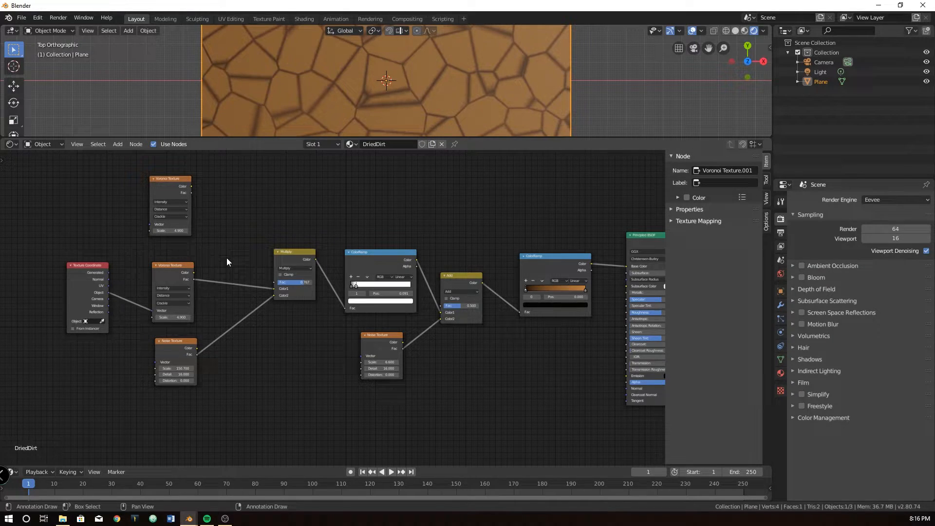
pyautogui.write('mix')
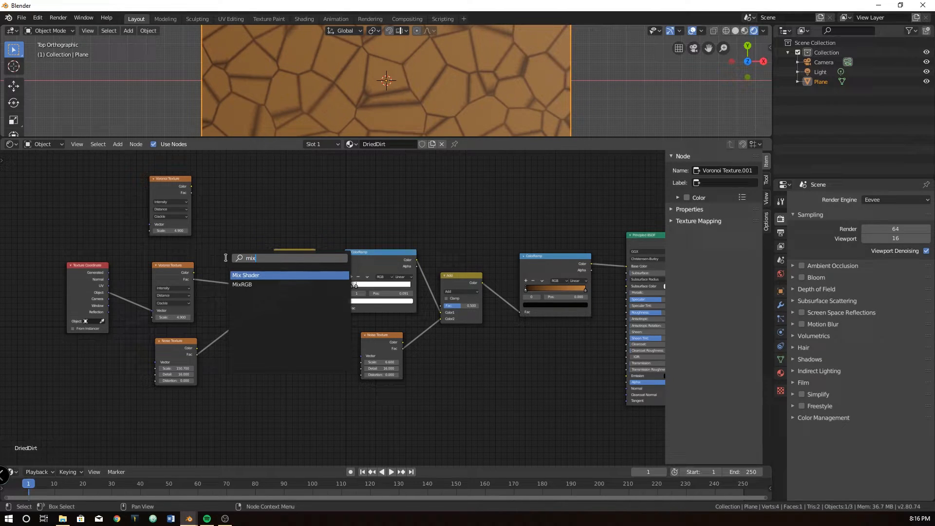
pyautogui.click(242, 283)
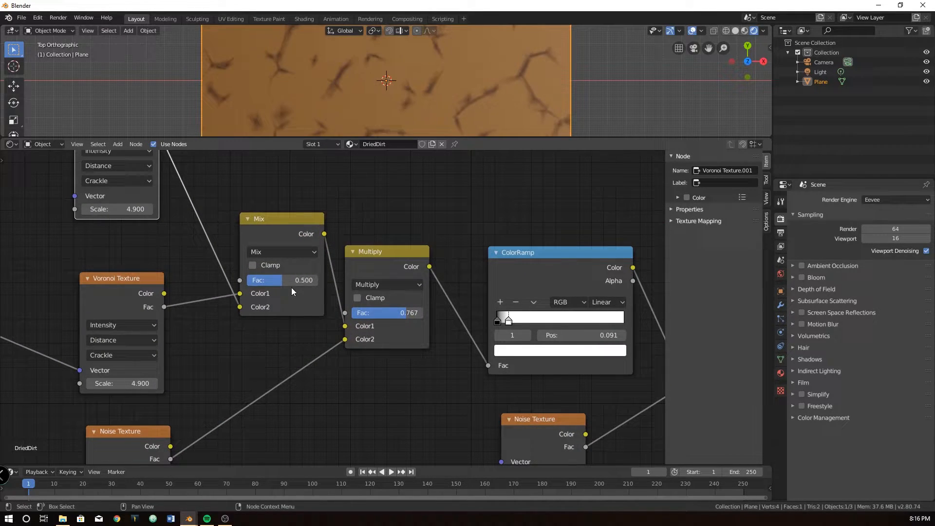
pyautogui.moveTo(262, 280); pyautogui.dragTo(292, 280)
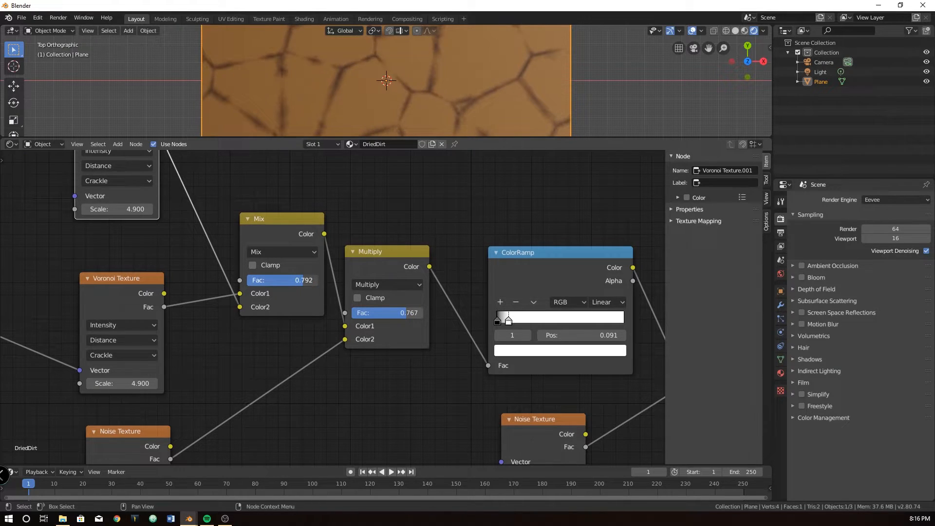
pyautogui.moveTo(282, 279); pyautogui.dragTo(292, 279)
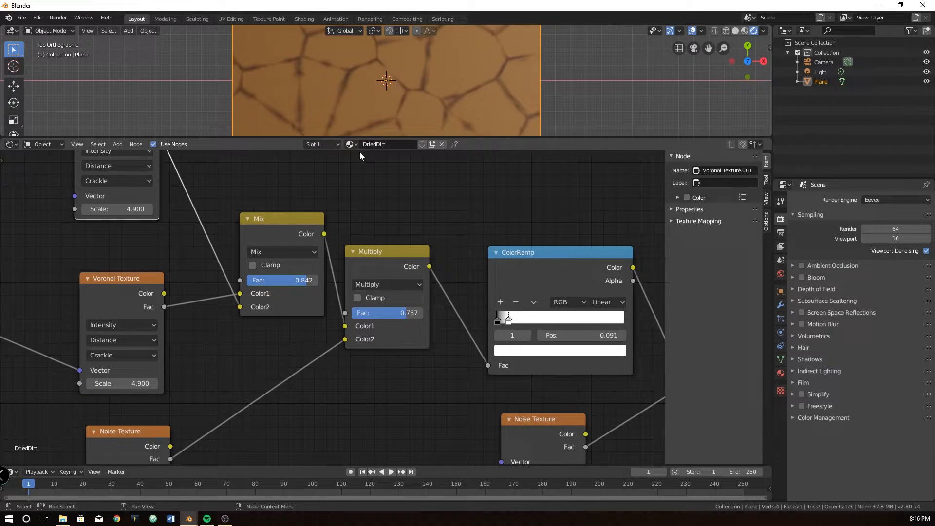
pyautogui.click(281, 251)
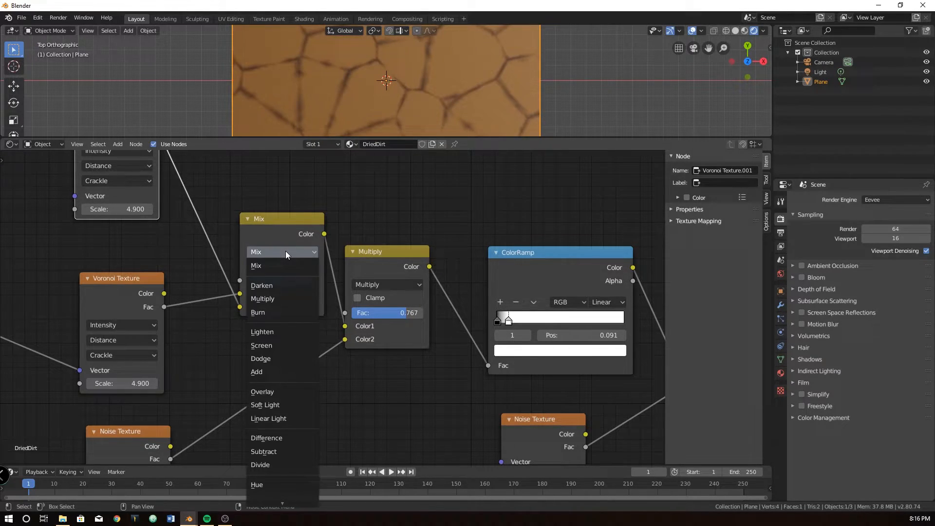
pyautogui.moveTo(276, 392)
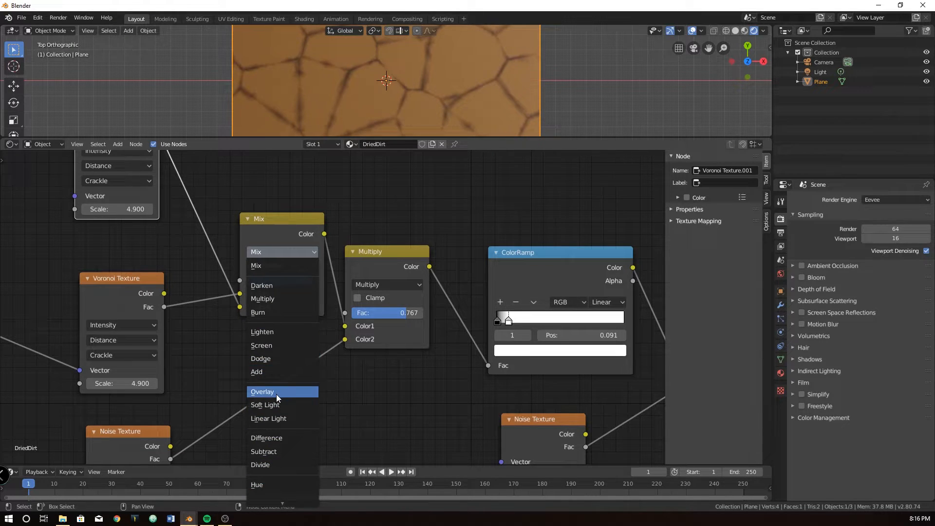
pyautogui.click(262, 391)
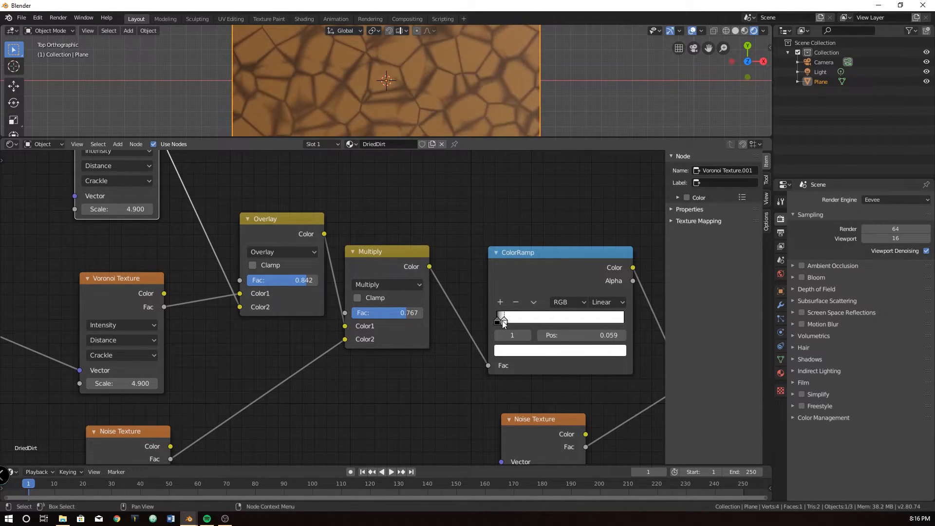
# Shift the dark ColorRamp stop to adjust crack width and position the extra Noise Texture node.
pyautogui.moveTo(498, 317); pyautogui.dragTo(505, 317)
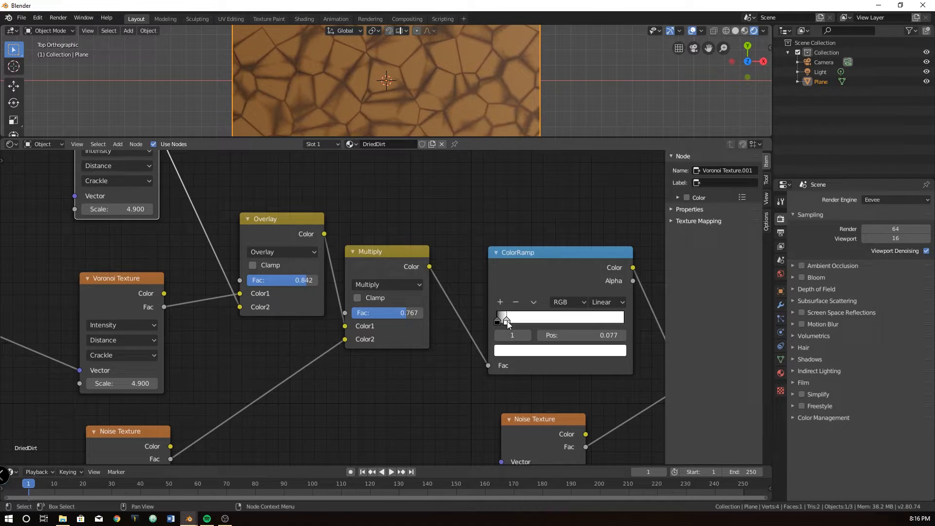
pyautogui.moveTo(505, 317); pyautogui.dragTo(509, 316)
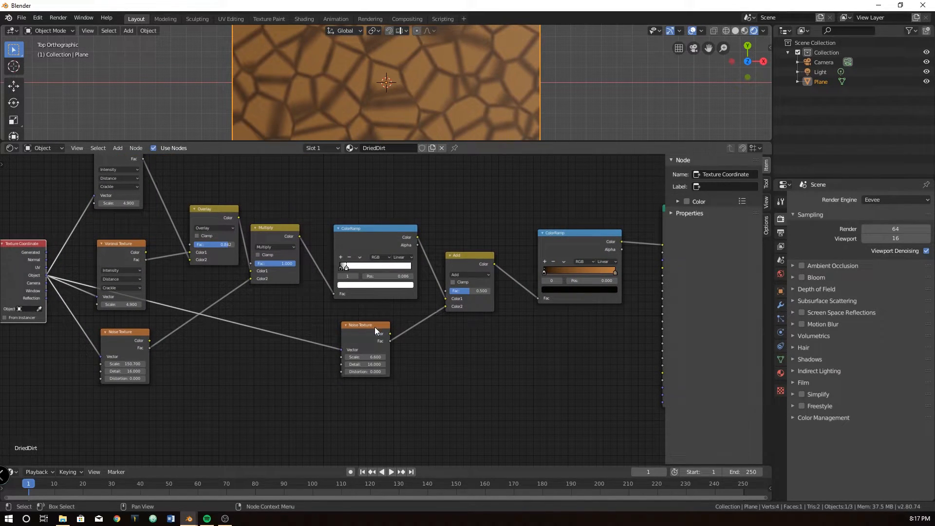
pyautogui.moveTo(359, 325); pyautogui.dragTo(265, 357)
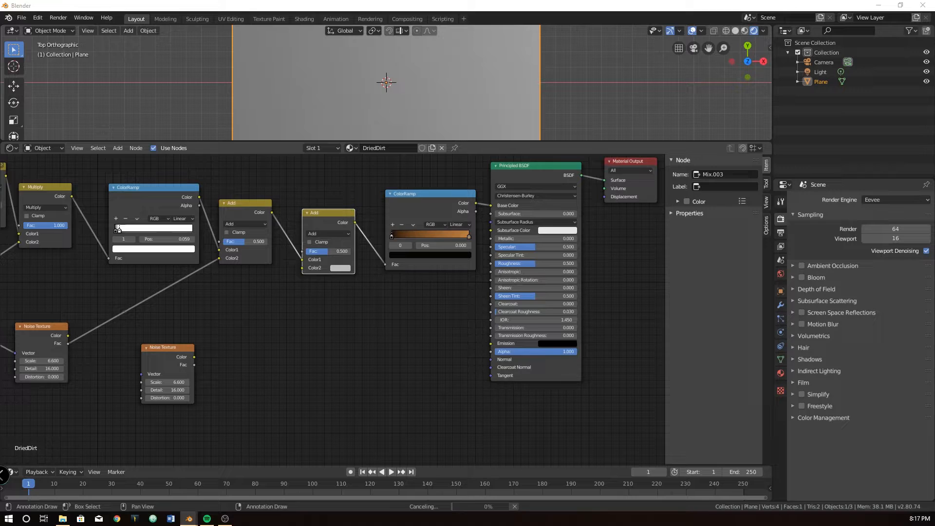
# Switch the second Add node to Mix at factor 0.1 and set the new Noise Texture scale to 500.
pyautogui.click(327, 232)
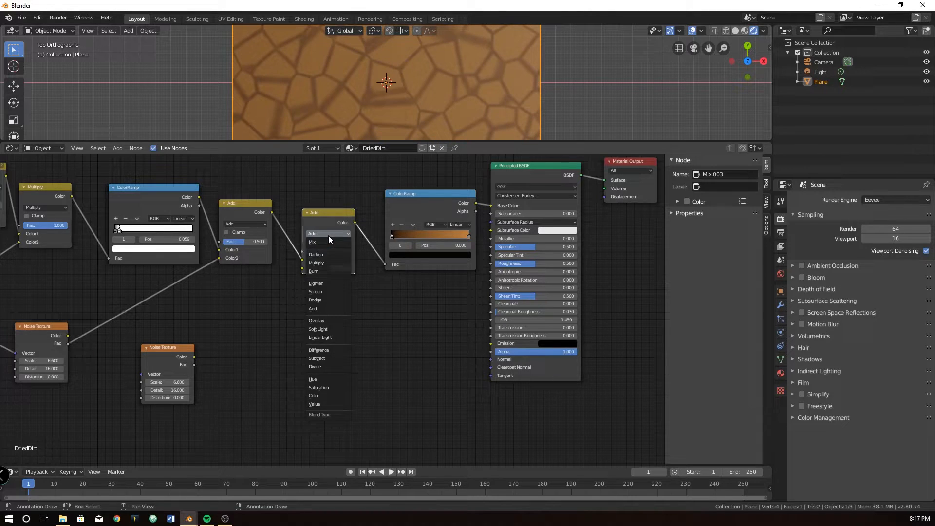
pyautogui.moveTo(320, 243)
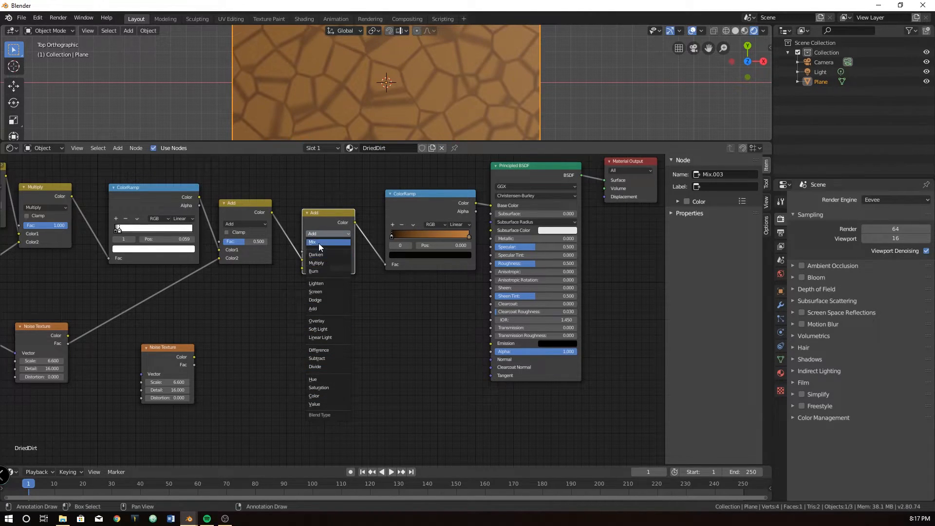
pyautogui.click(312, 241)
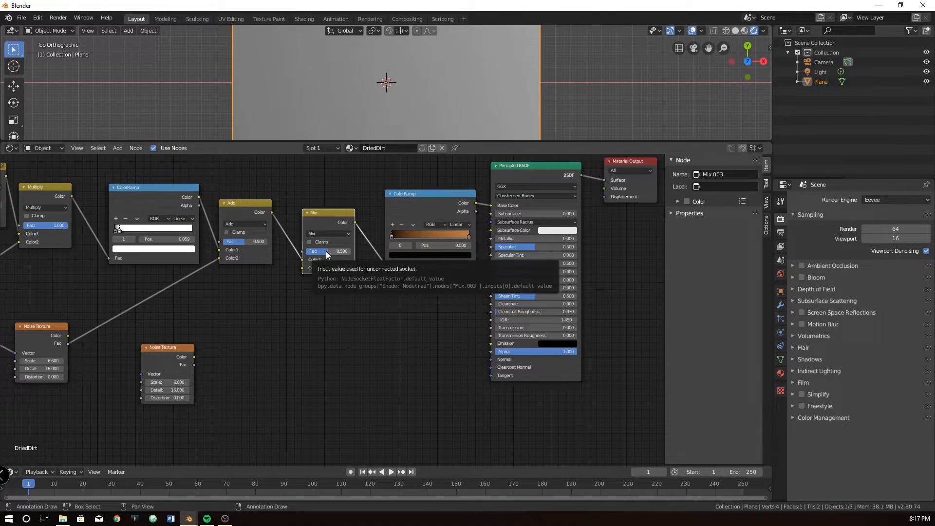
pyautogui.click(327, 251)
pyautogui.write('0.100')
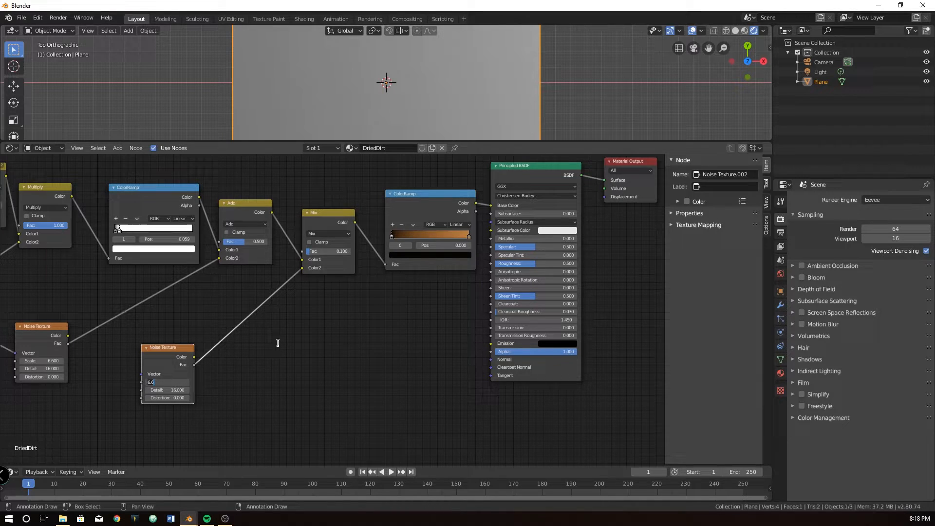
pyautogui.write('50')
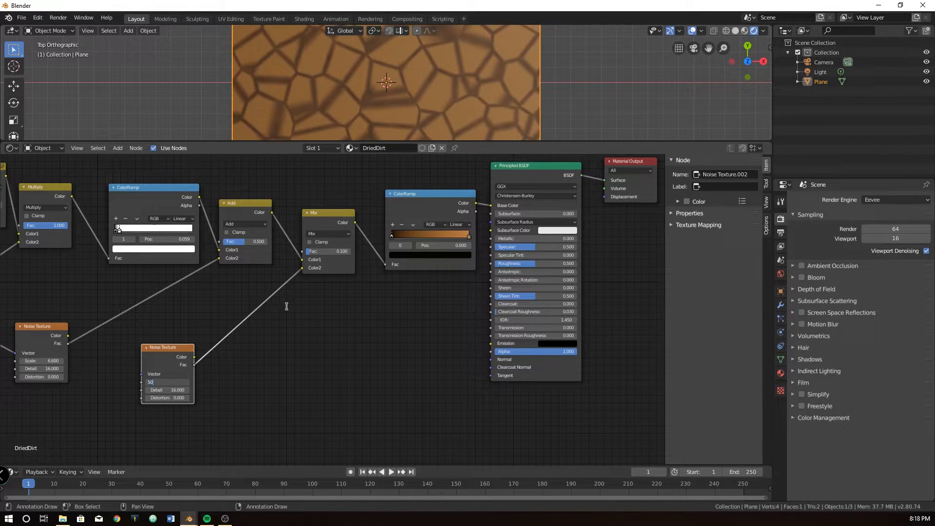
pyautogui.write('500')
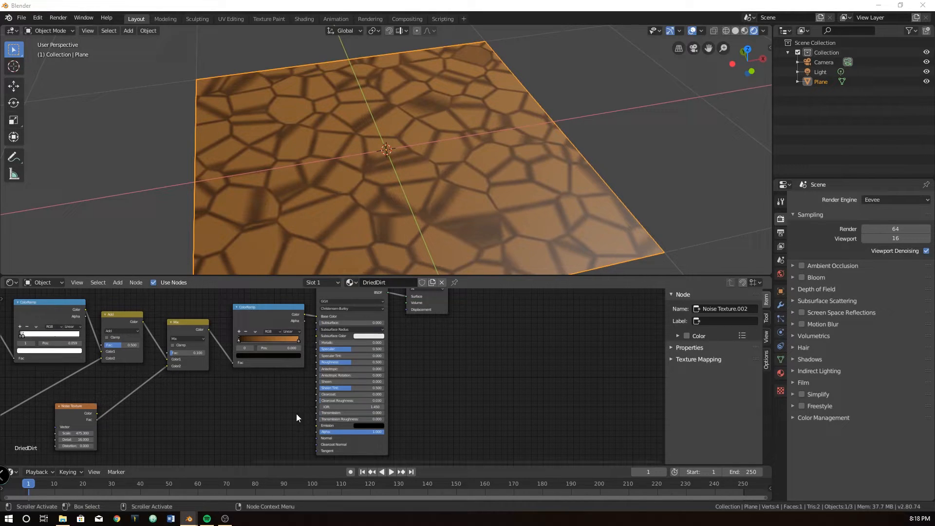
# Enlarge the 3D viewport above the node editor to show the whole cracked plane.
pyautogui.click(296, 418)
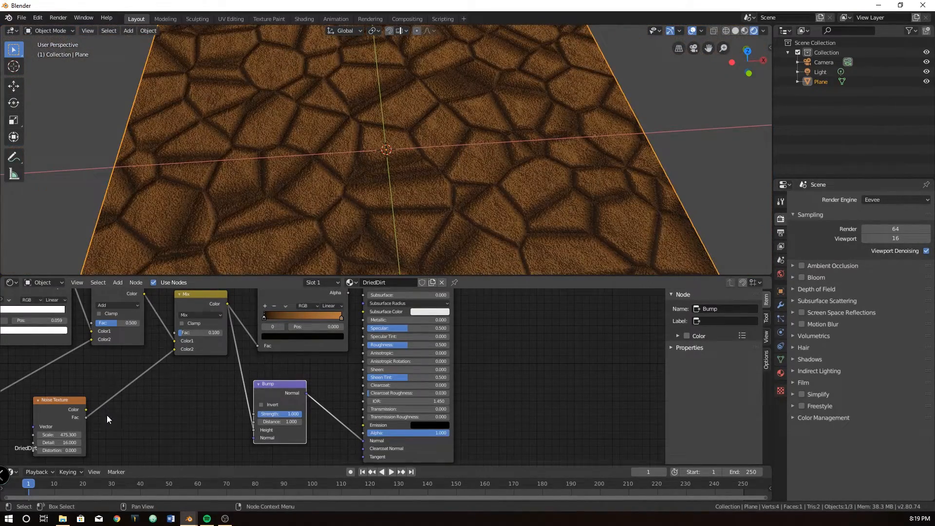
# Retune the scale of the bump-driving Noise Texture and the other noise texture.
pyautogui.moveTo(60, 434); pyautogui.dragTo(64, 434)
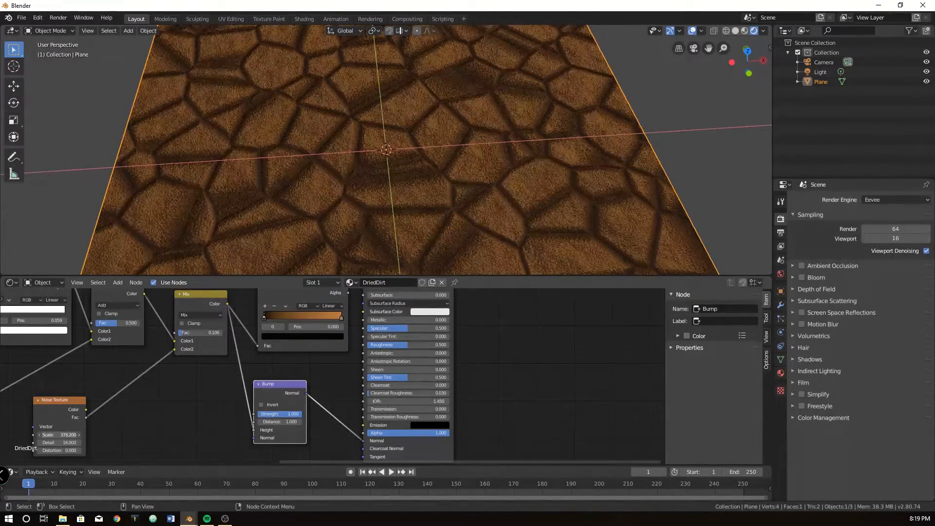
pyautogui.moveTo(59, 435); pyautogui.dragTo(54, 435)
pyautogui.write('500.000')
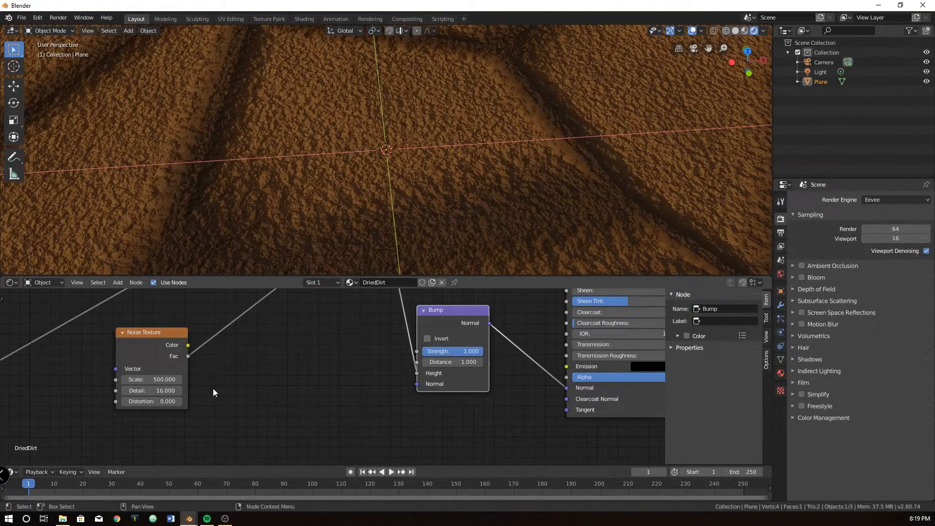
pyautogui.moveTo(161, 379); pyautogui.dragTo(164, 379)
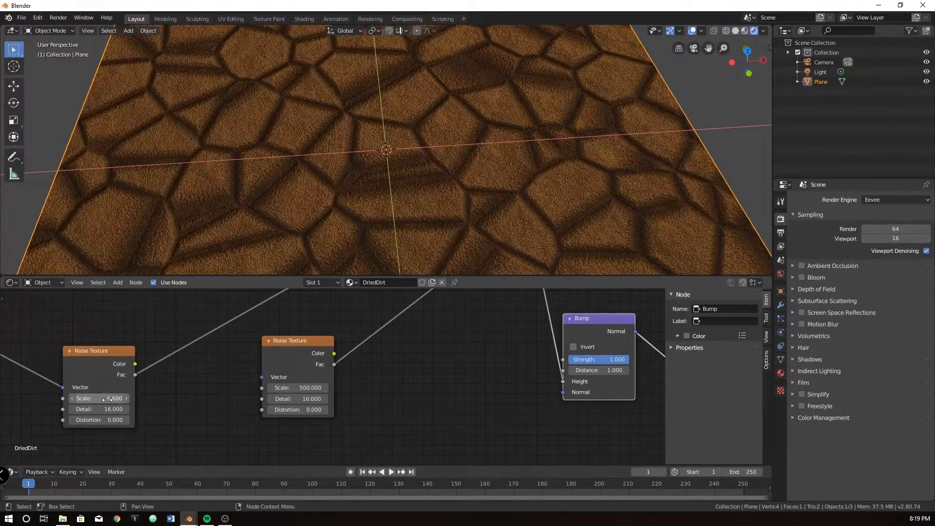
pyautogui.moveTo(113, 398); pyautogui.dragTo(116, 397)
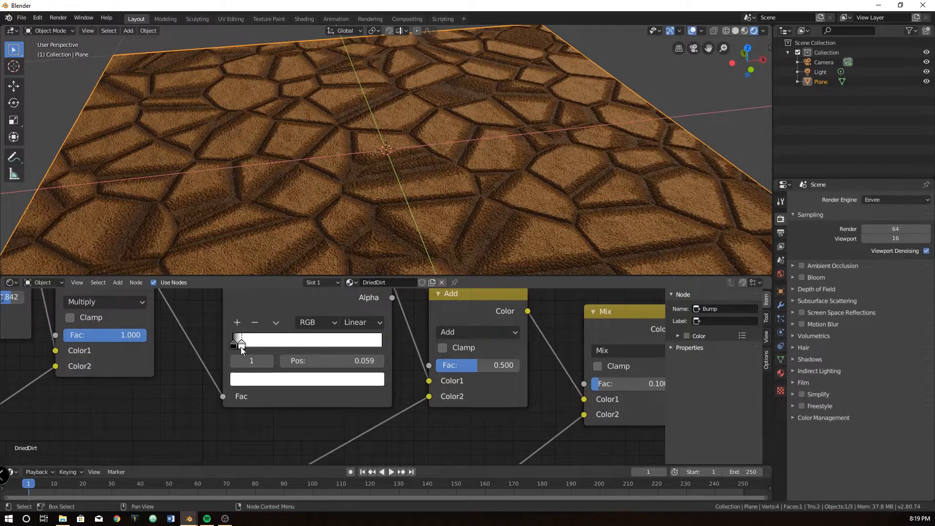
# Set the crack ColorRamp's white stop to about 0.015 and check the black start stop.
pyautogui.moveTo(240, 343); pyautogui.dragTo(355, 343)
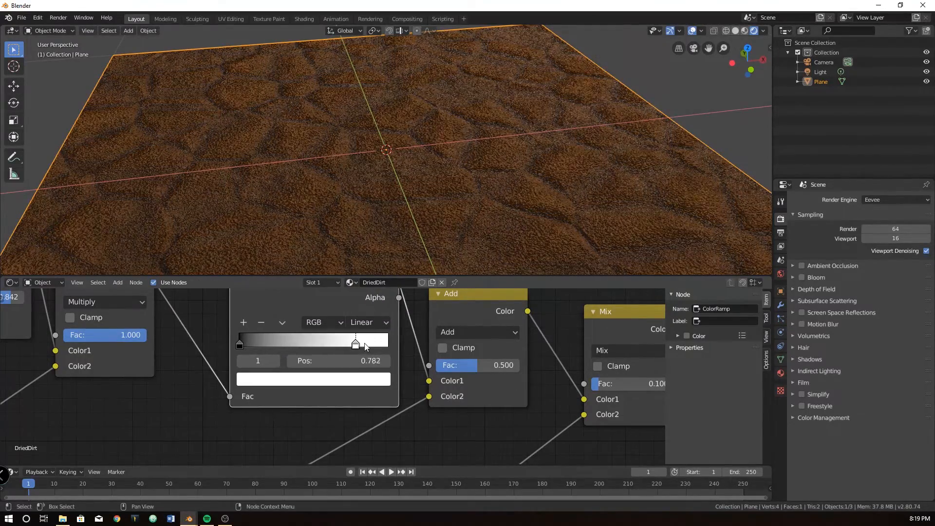
pyautogui.moveTo(355, 342); pyautogui.dragTo(327, 343)
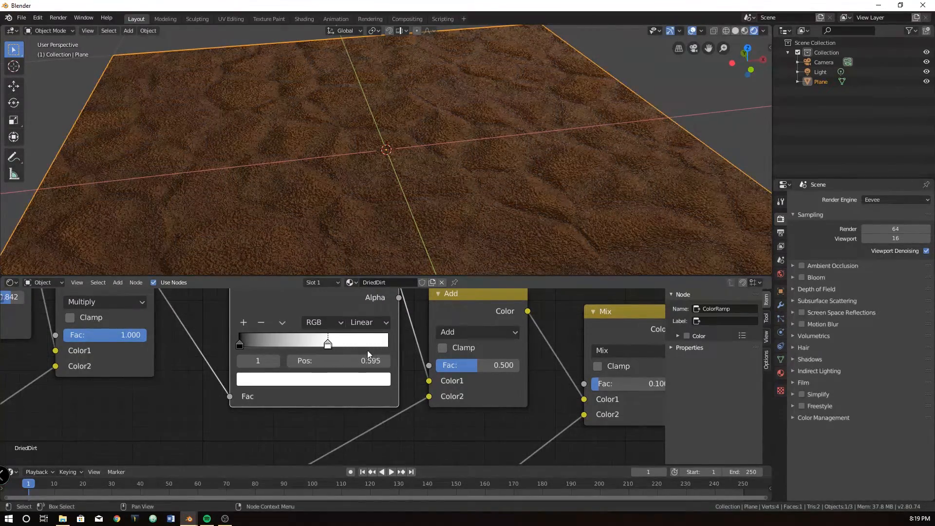
pyautogui.moveTo(328, 341); pyautogui.dragTo(255, 342)
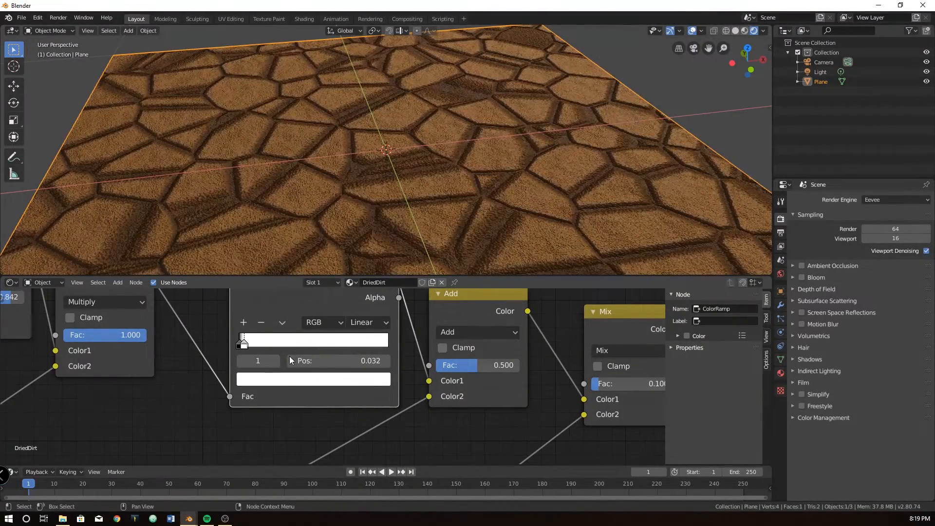
pyautogui.moveTo(244, 341); pyautogui.dragTo(242, 340)
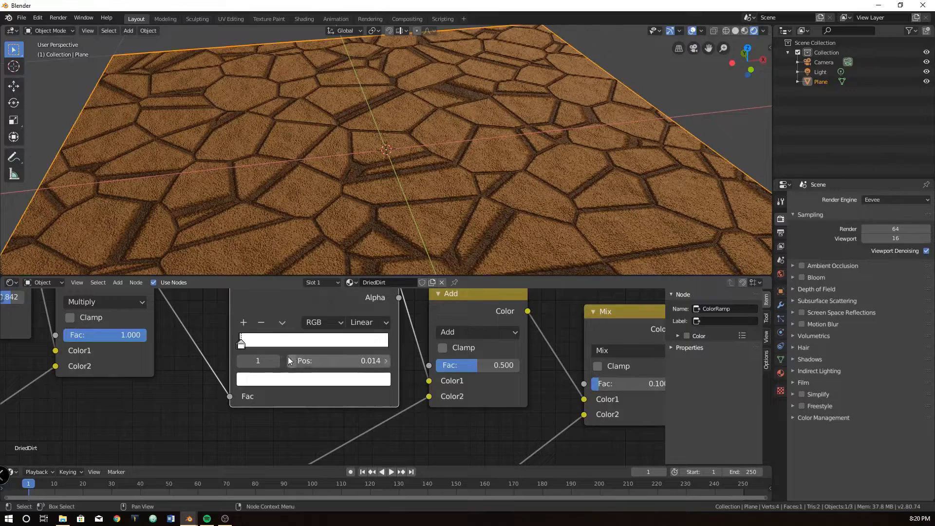
pyautogui.moveTo(388, 149); pyautogui.dragTo(388, 119)
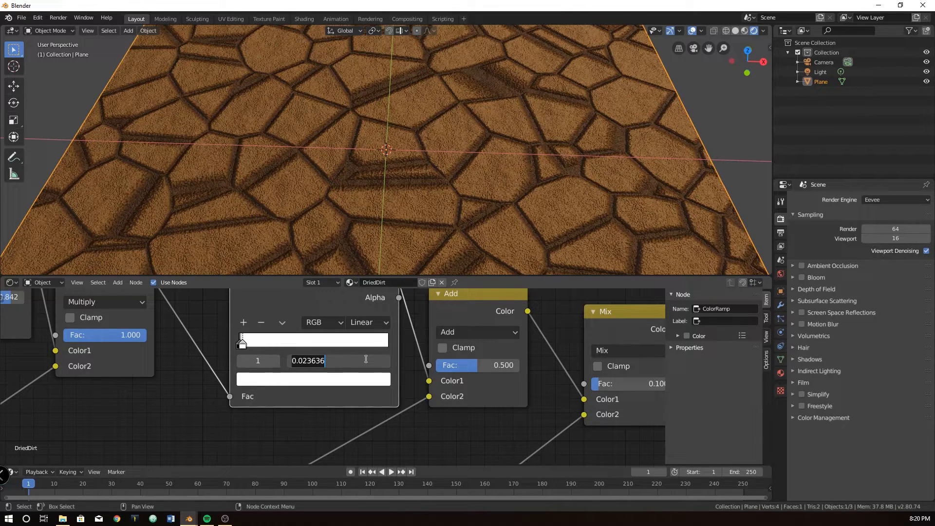
pyautogui.write('.0')
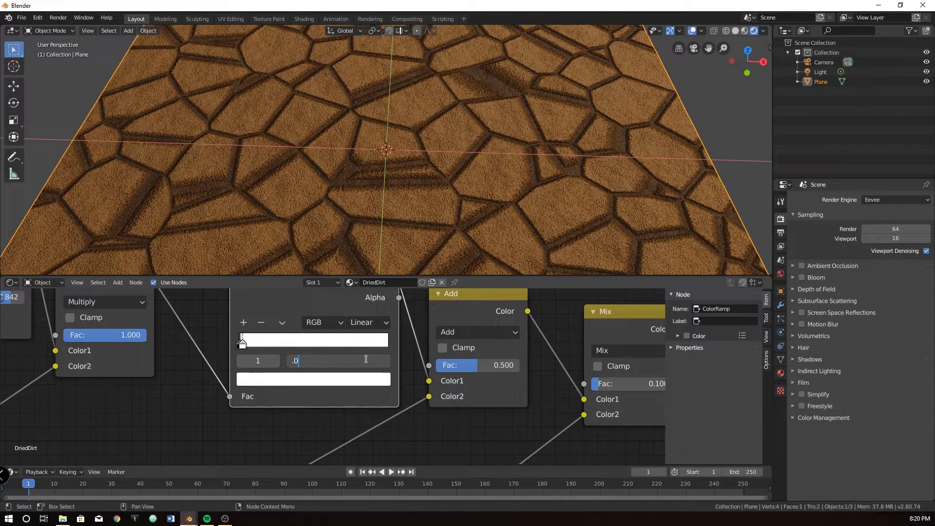
pyautogui.write('15')
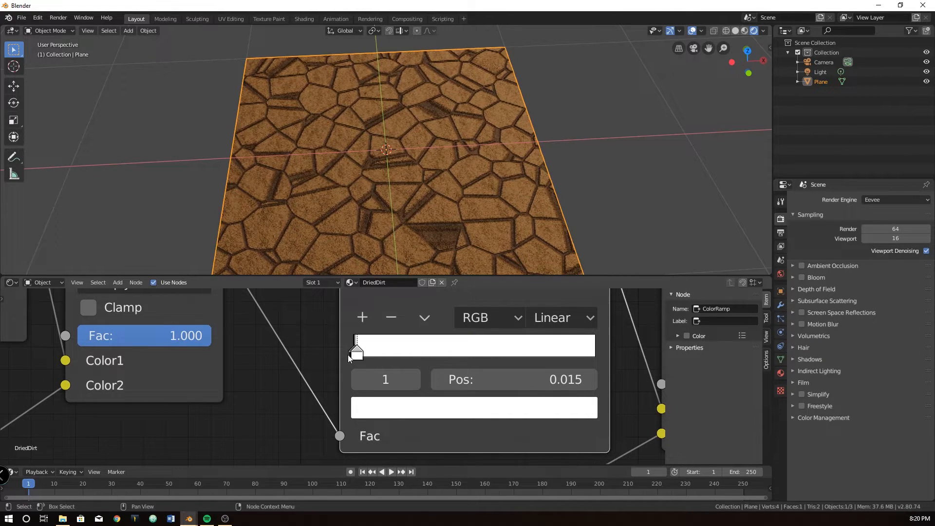
pyautogui.moveTo(356, 352); pyautogui.dragTo(359, 355)
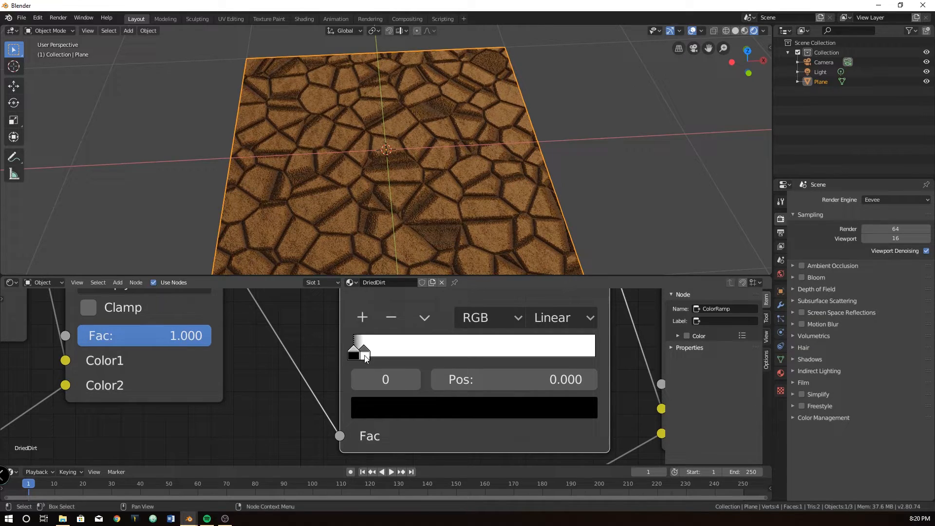
pyautogui.moveTo(363, 354); pyautogui.dragTo(357, 354)
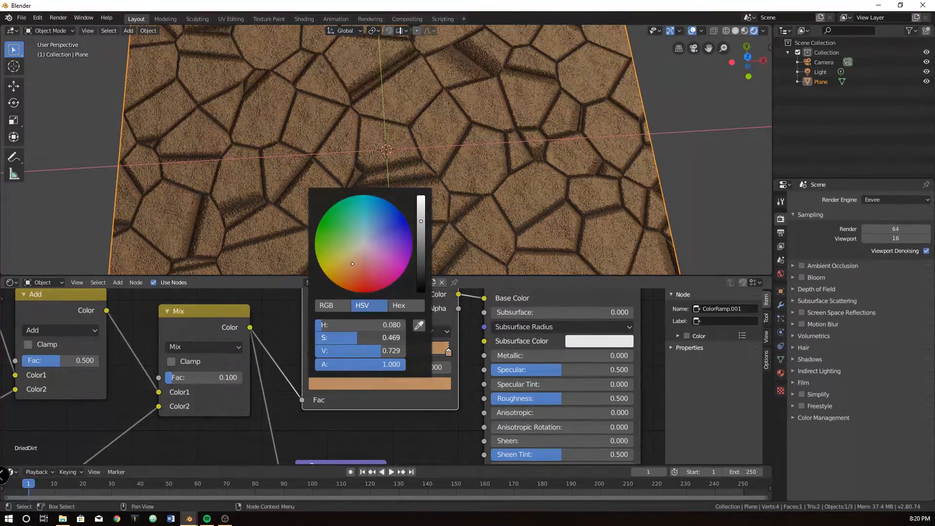
# Lighten the brown ramp colour to a tan of H 0.080, S 0.469, V 0.729.
pyautogui.moveTo(352, 264); pyautogui.dragTo(349, 269)
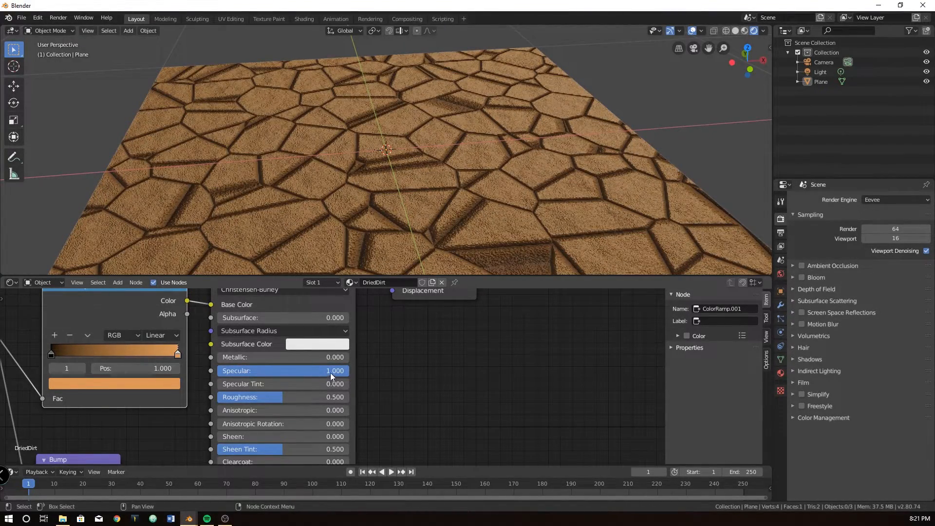
# Set the Principled BSDF specular to 0.100 and raise roughness above 0.500.
pyautogui.moveTo(334, 370); pyautogui.dragTo(284, 370)
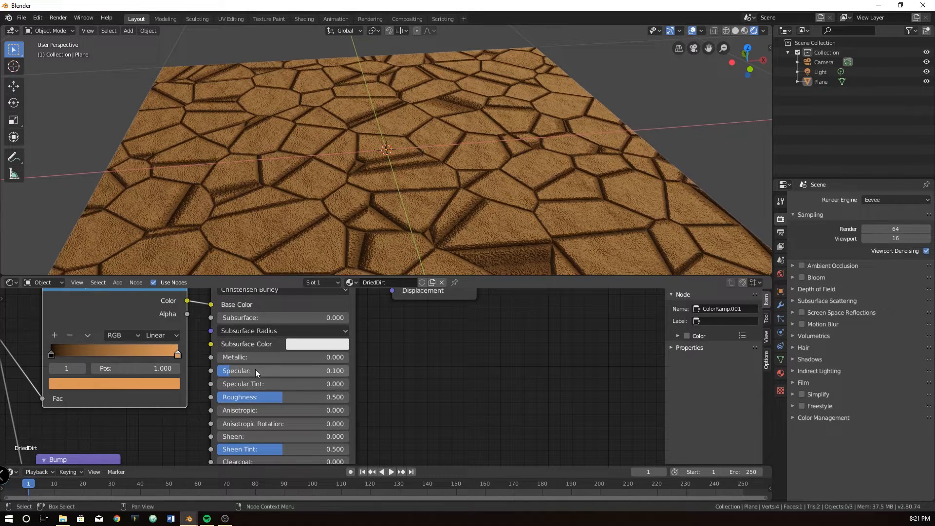
pyautogui.moveTo(264, 397)
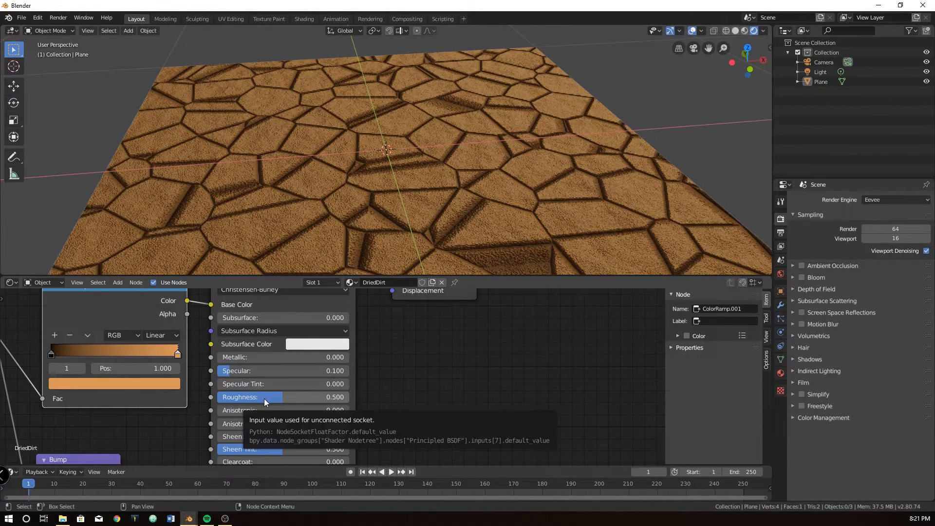
pyautogui.moveTo(256, 396); pyautogui.dragTo(275, 396)
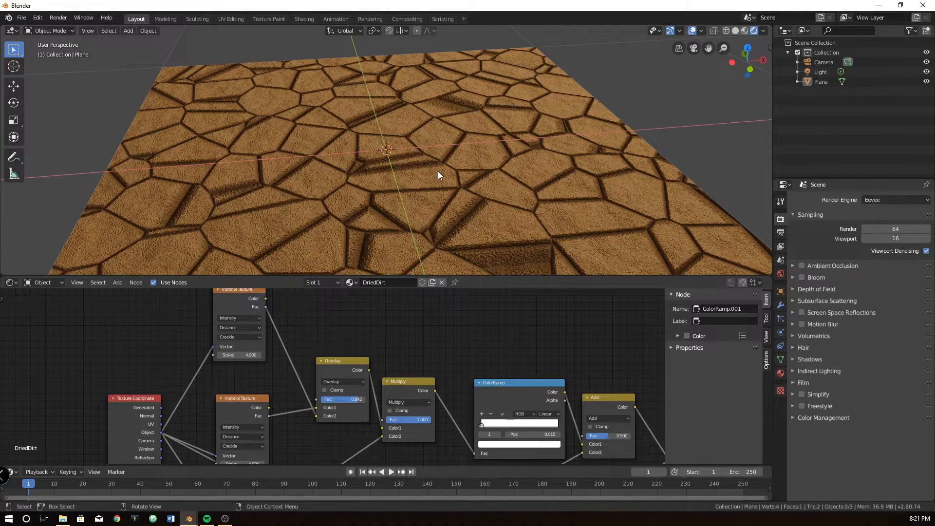
pyautogui.moveTo(524, 156)
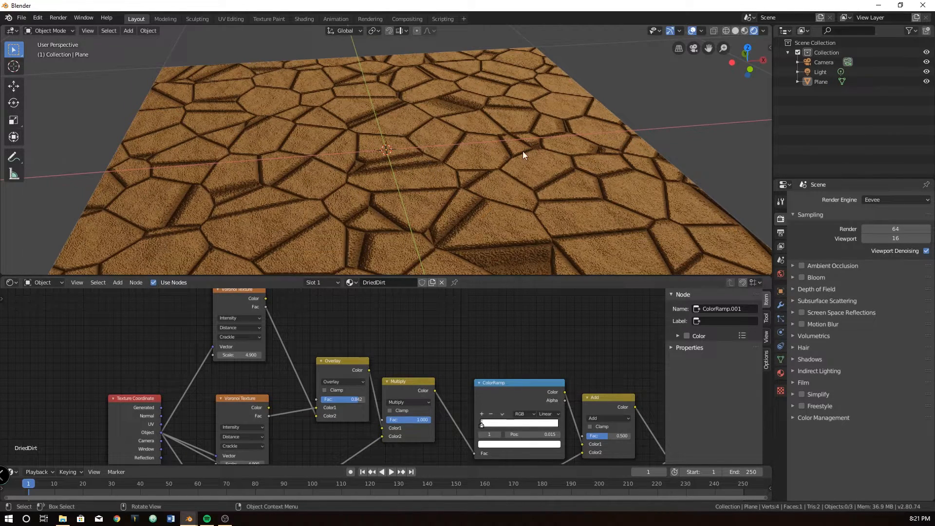
pyautogui.moveTo(233, 304)
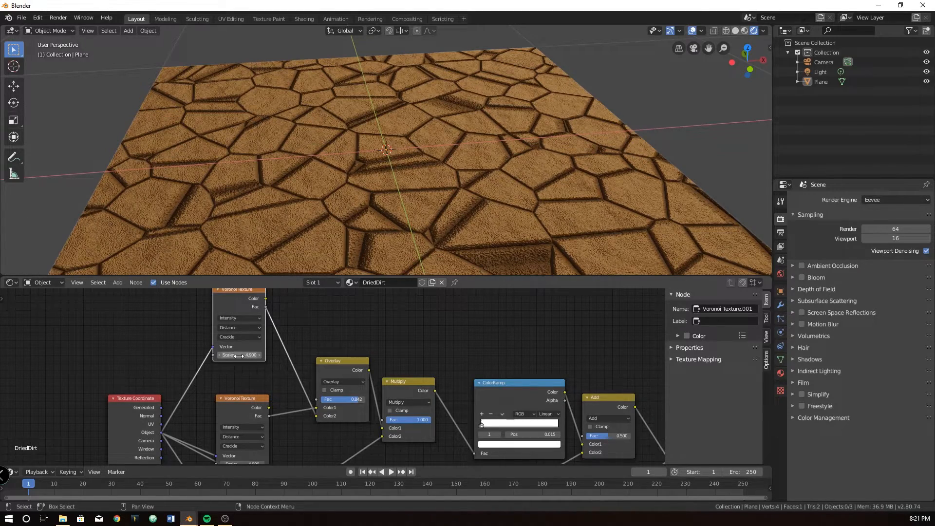
# Set the upper Voronoi crackle scale to 7.700 and the Overlay factor to 0.850.
pyautogui.moveTo(239, 355); pyautogui.dragTo(262, 355)
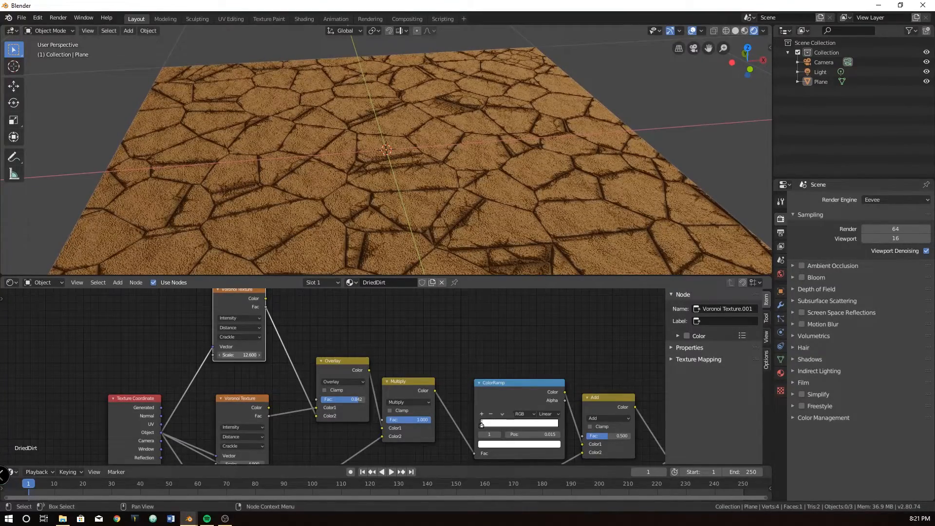
pyautogui.moveTo(240, 354); pyautogui.dragTo(262, 354)
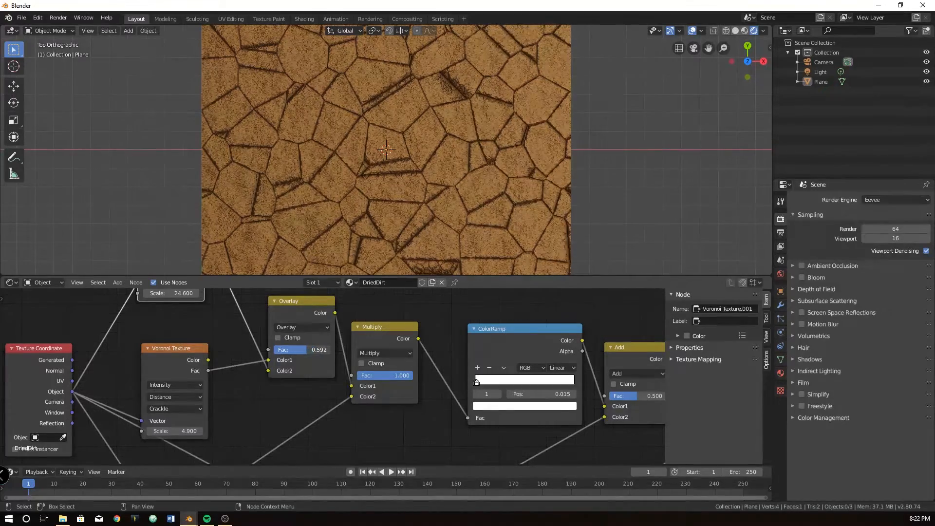
pyautogui.moveTo(301, 349); pyautogui.dragTo(309, 350)
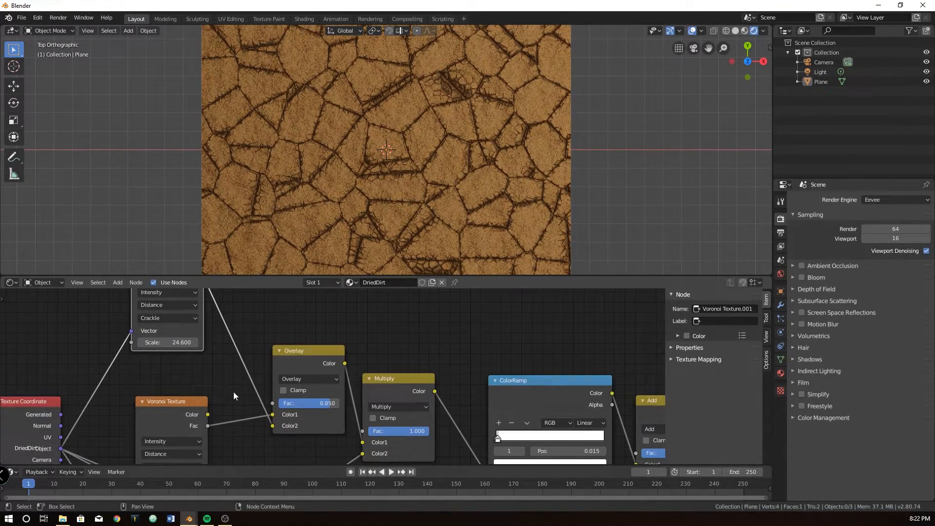
pyautogui.moveTo(183, 342); pyautogui.dragTo(166, 342)
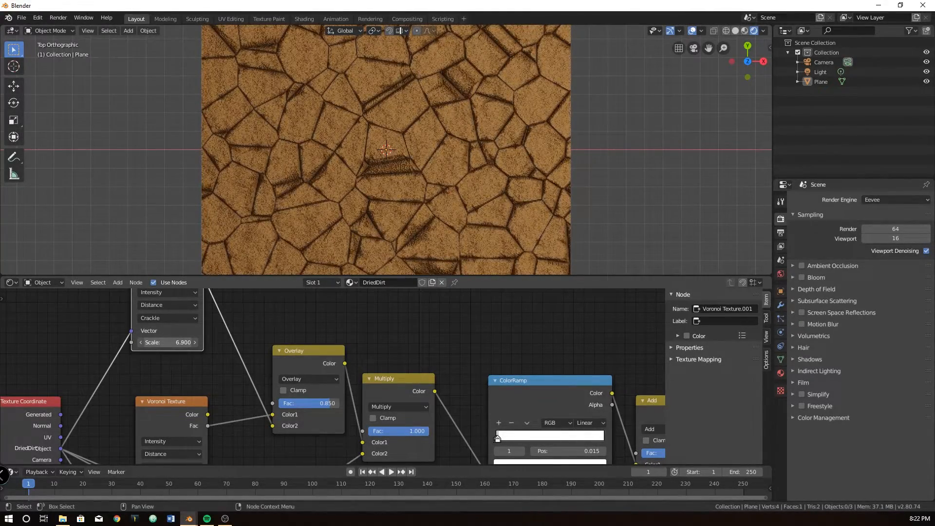
pyautogui.moveTo(155, 342); pyautogui.dragTo(185, 342)
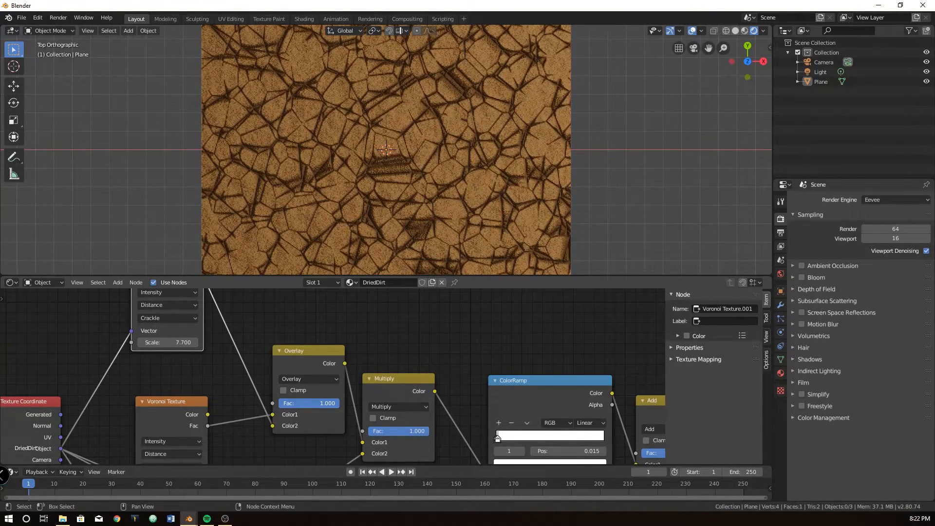
pyautogui.moveTo(327, 403); pyautogui.dragTo(308, 403)
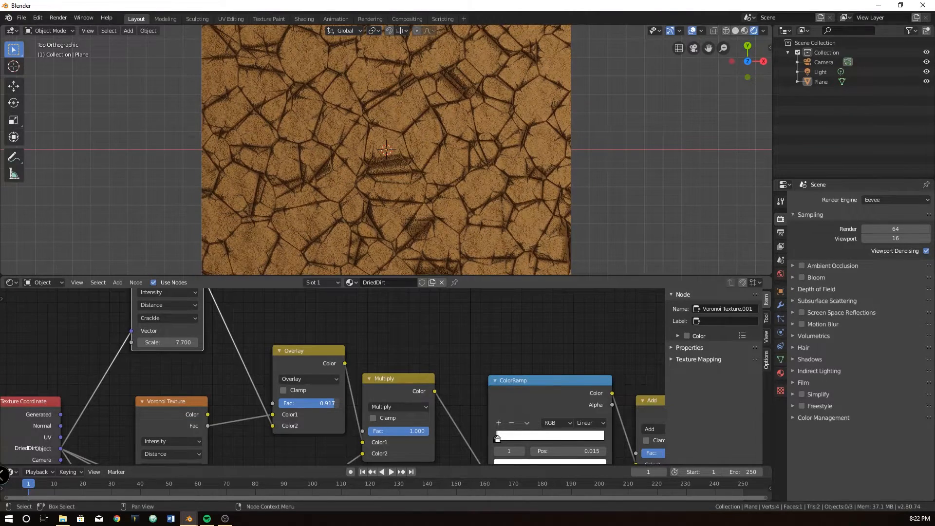
pyautogui.moveTo(325, 403); pyautogui.dragTo(308, 403)
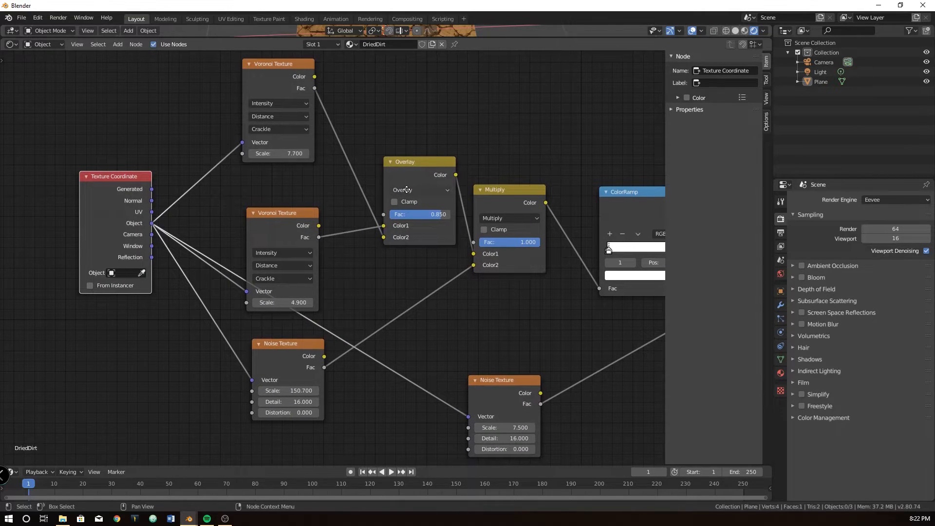
pyautogui.moveTo(489, 320)
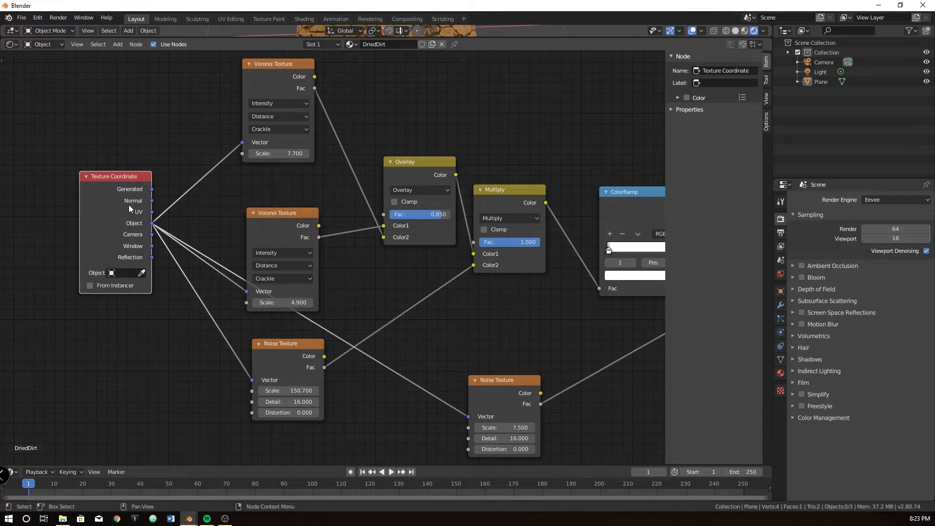
pyautogui.moveTo(241, 104)
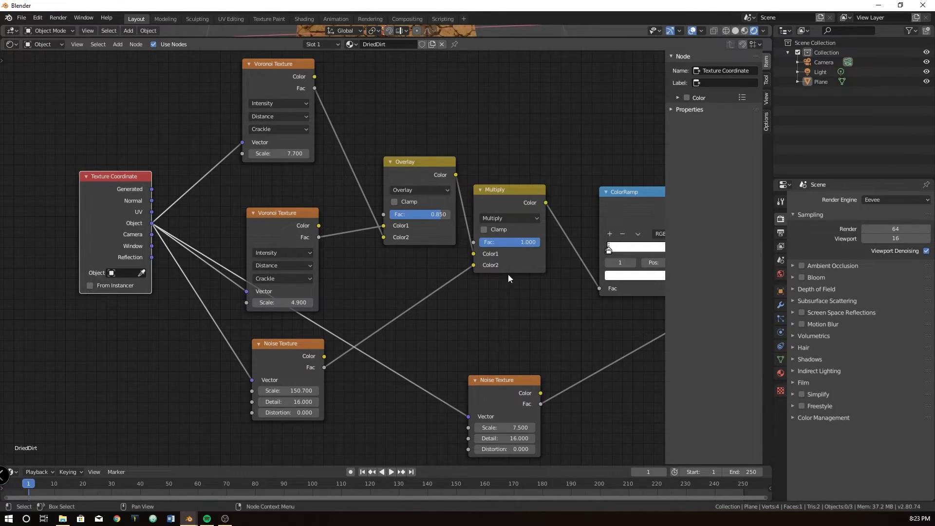
# Pan around the maximized node tree to review the Voronoi, Noise, Overlay and Multiply chain.
pyautogui.scroll(-3)
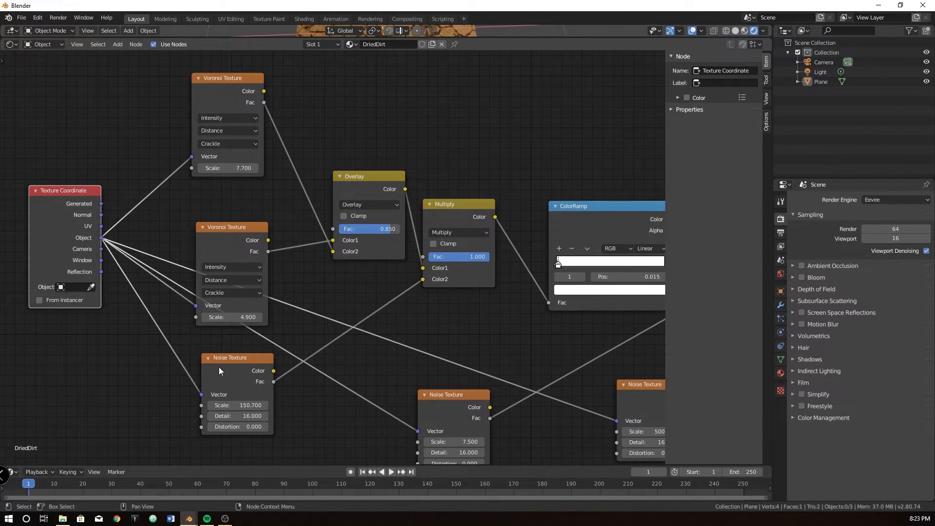
pyautogui.moveTo(252, 280)
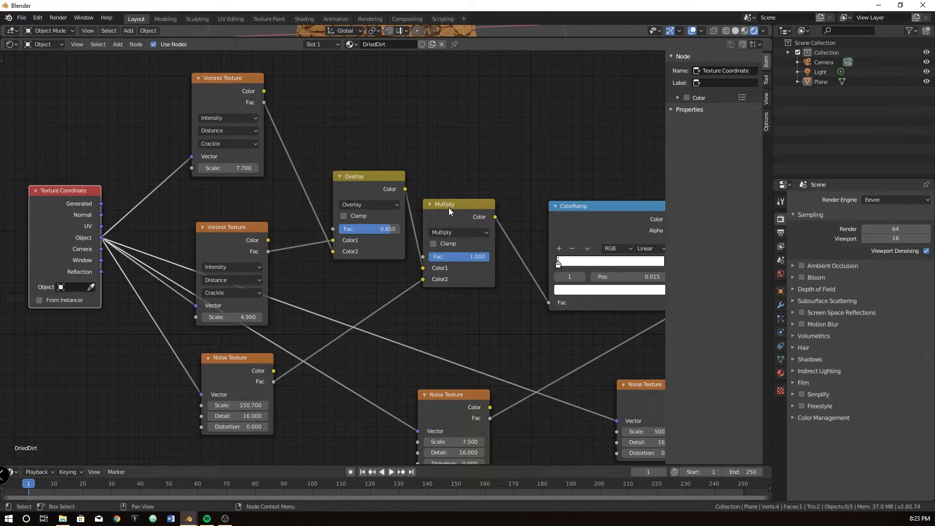
pyautogui.moveTo(370, 197)
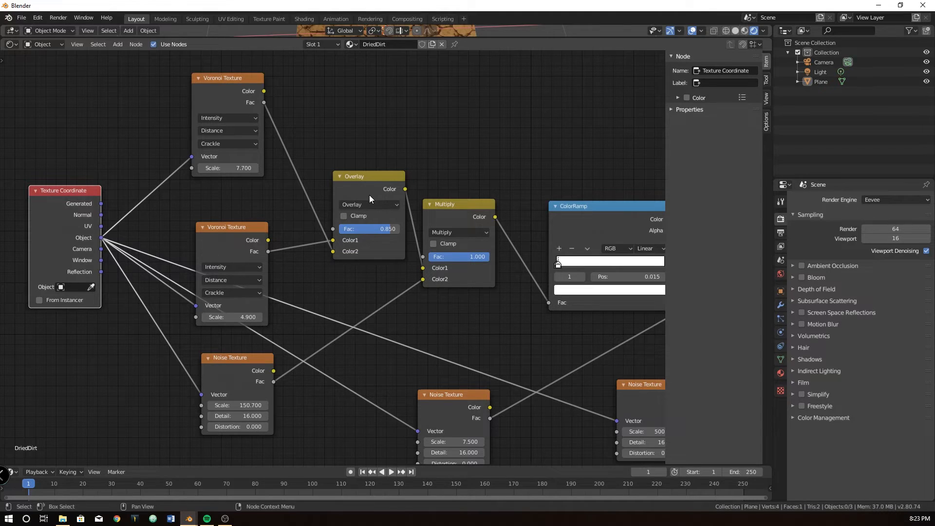
pyautogui.moveTo(390, 233)
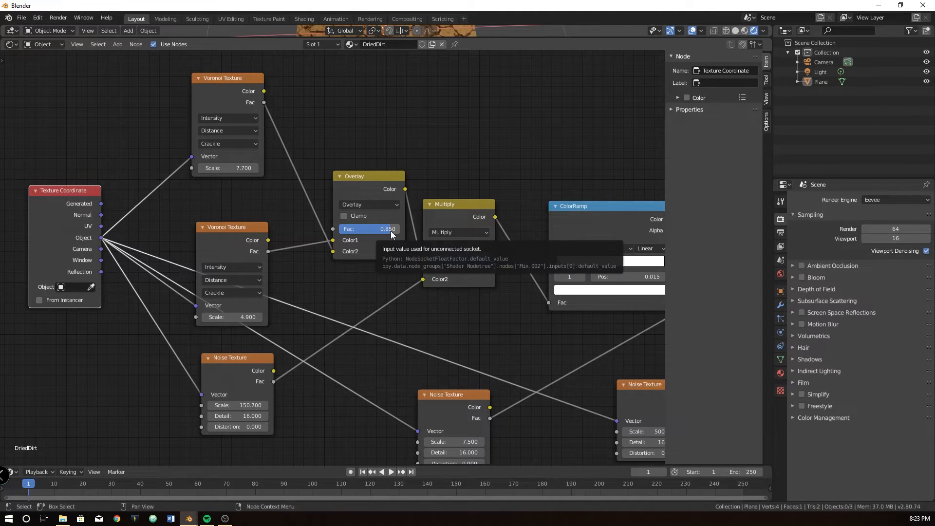
pyautogui.click(458, 204)
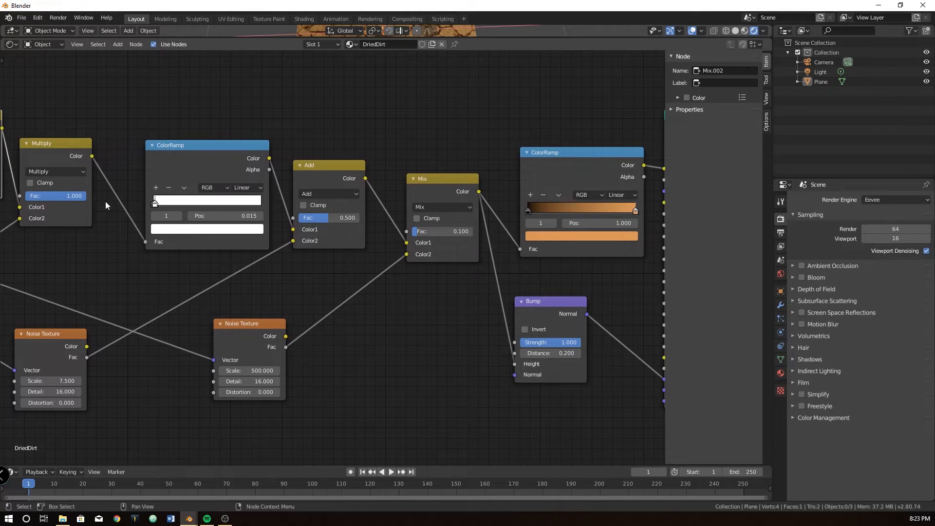
pyautogui.moveTo(150, 159)
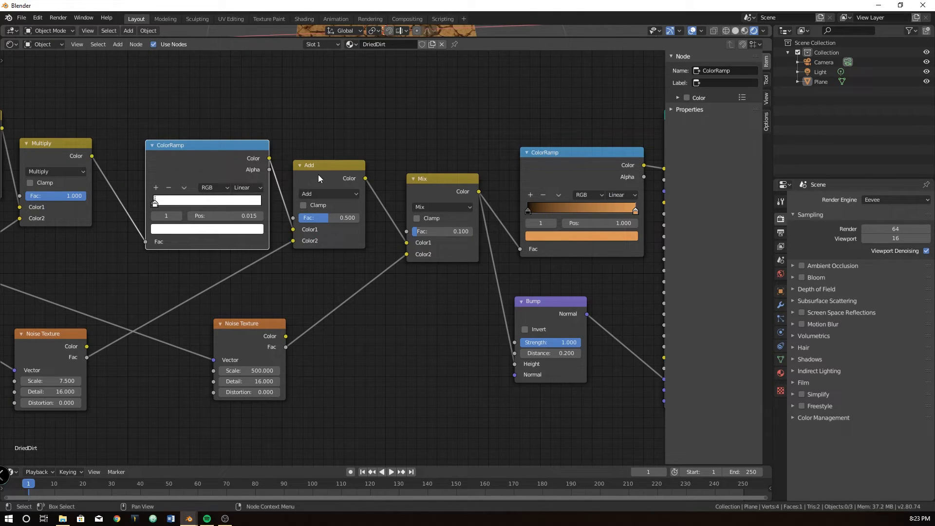
pyautogui.click(48, 333)
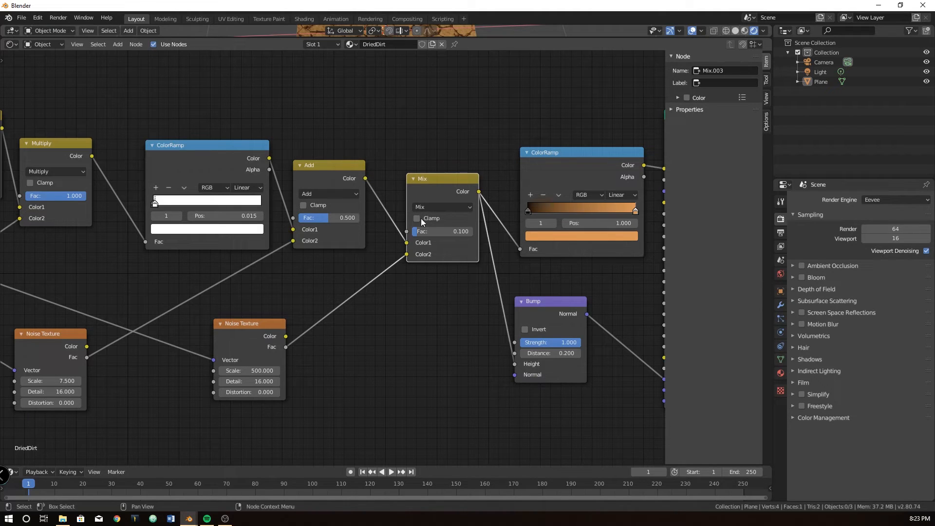
pyautogui.moveTo(502, 200)
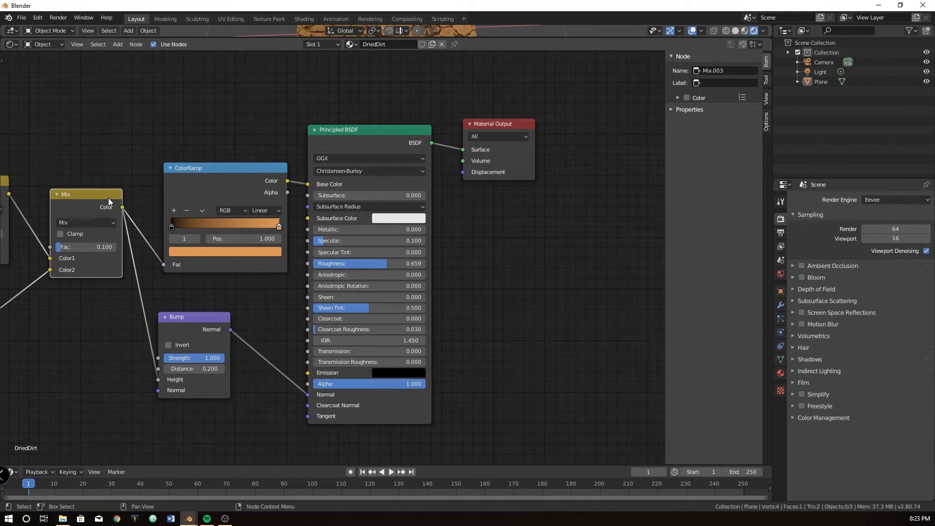
pyautogui.moveTo(334, 401)
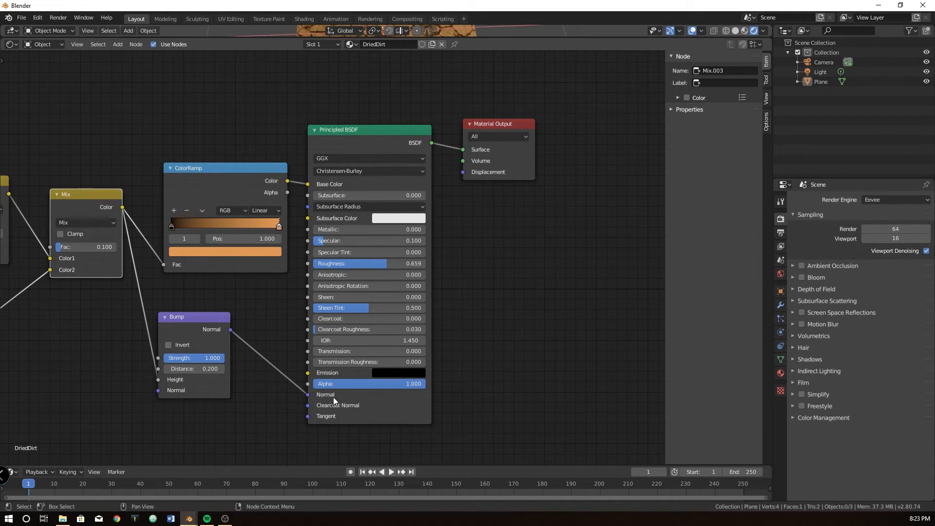
pyautogui.click(209, 168)
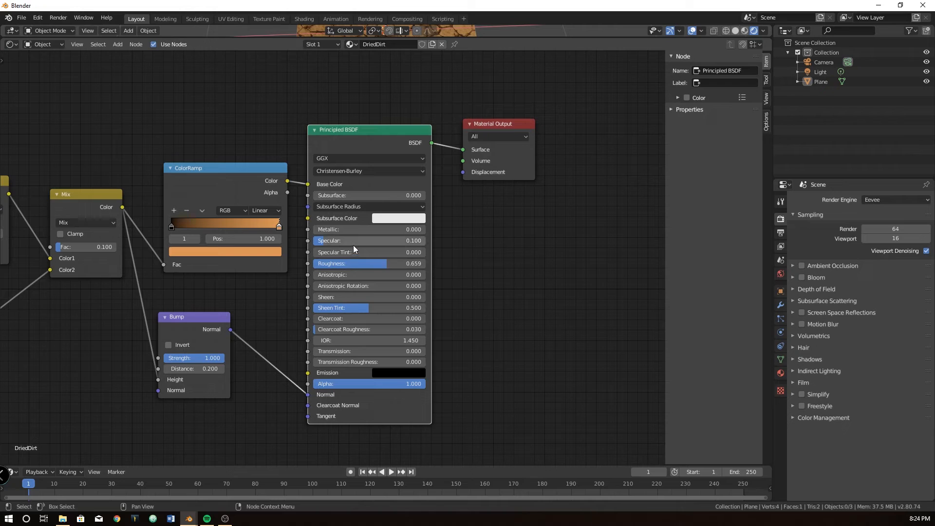
pyautogui.moveTo(372, 267)
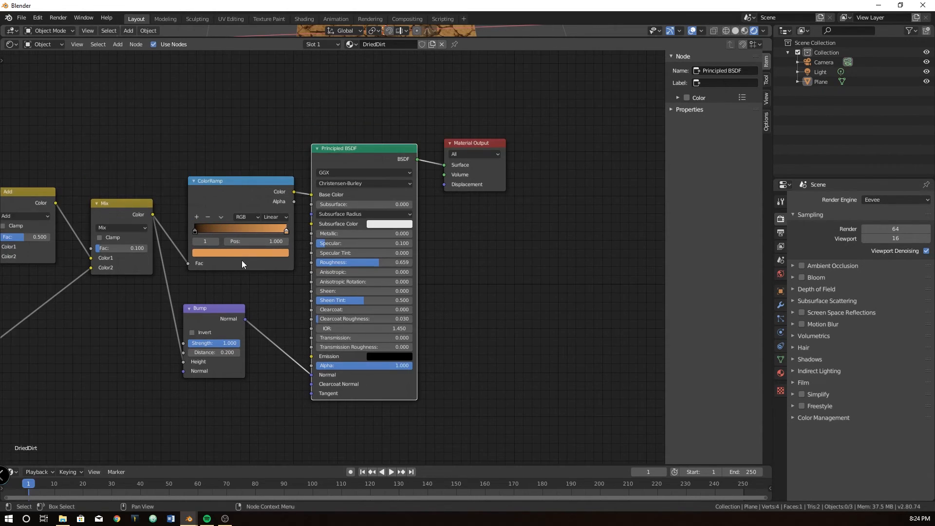
pyautogui.scroll(-3)
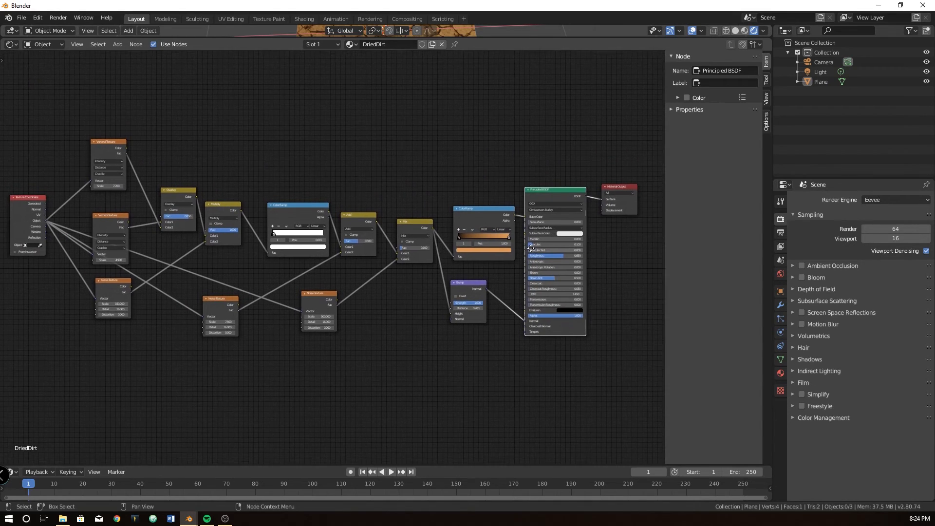